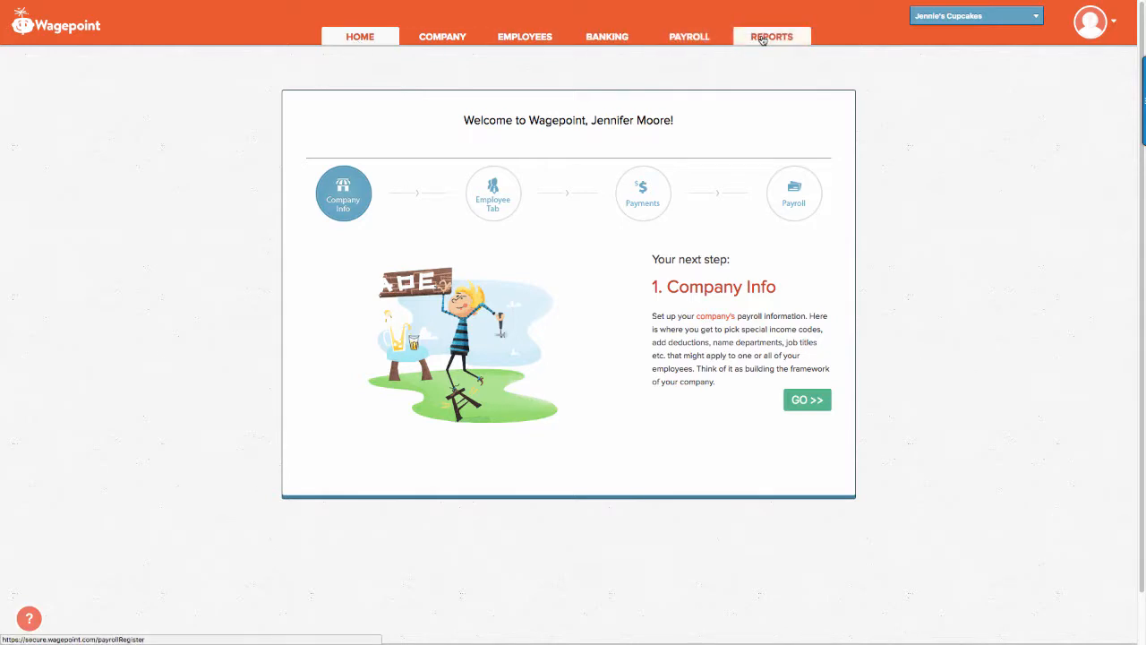
# Open Reports to the Payroll Register for Jennie's Cupcakes' Aug 12 2018 pay cycle
pyautogui.click(772, 37)
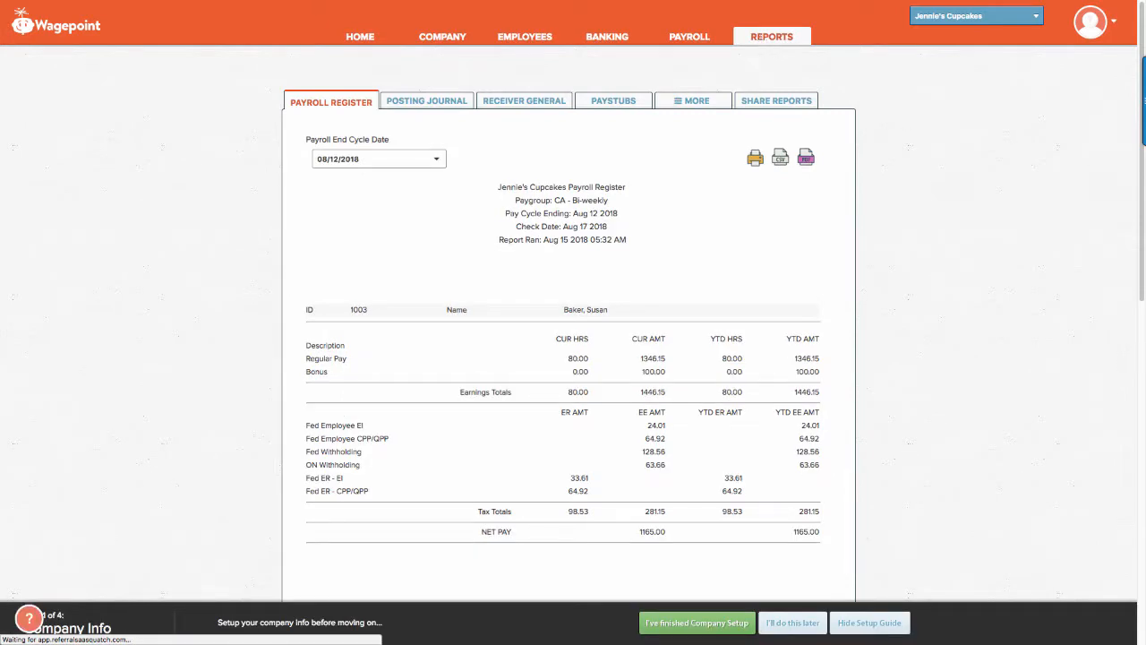
pyautogui.moveTo(463, 215)
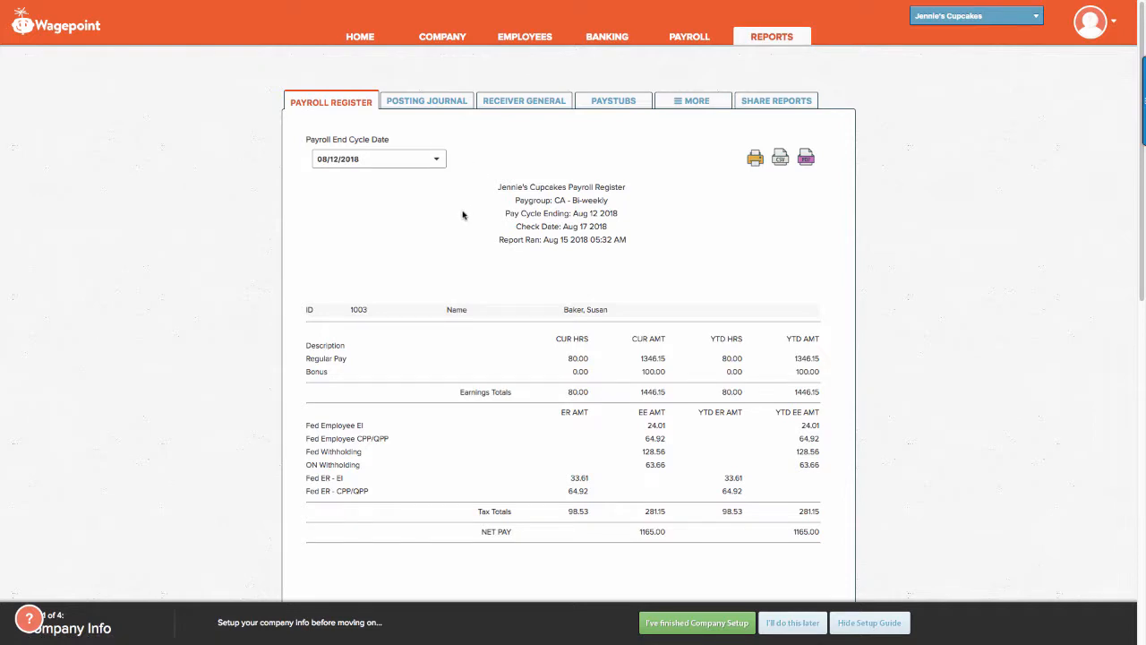
pyautogui.moveTo(451, 372)
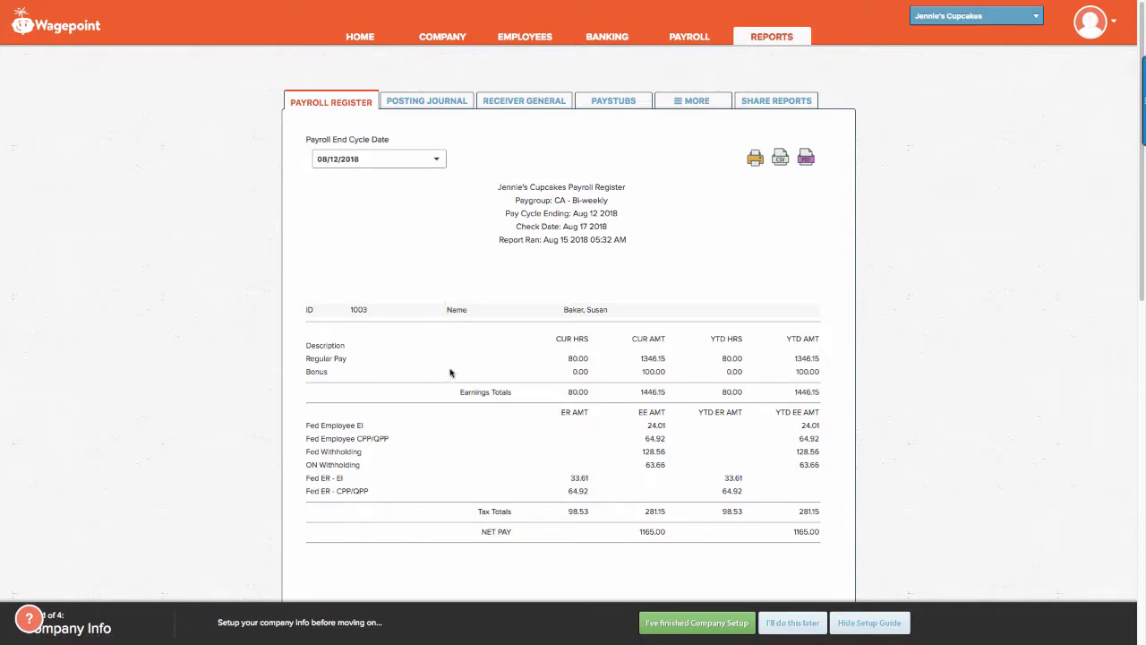
pyautogui.moveTo(391, 173)
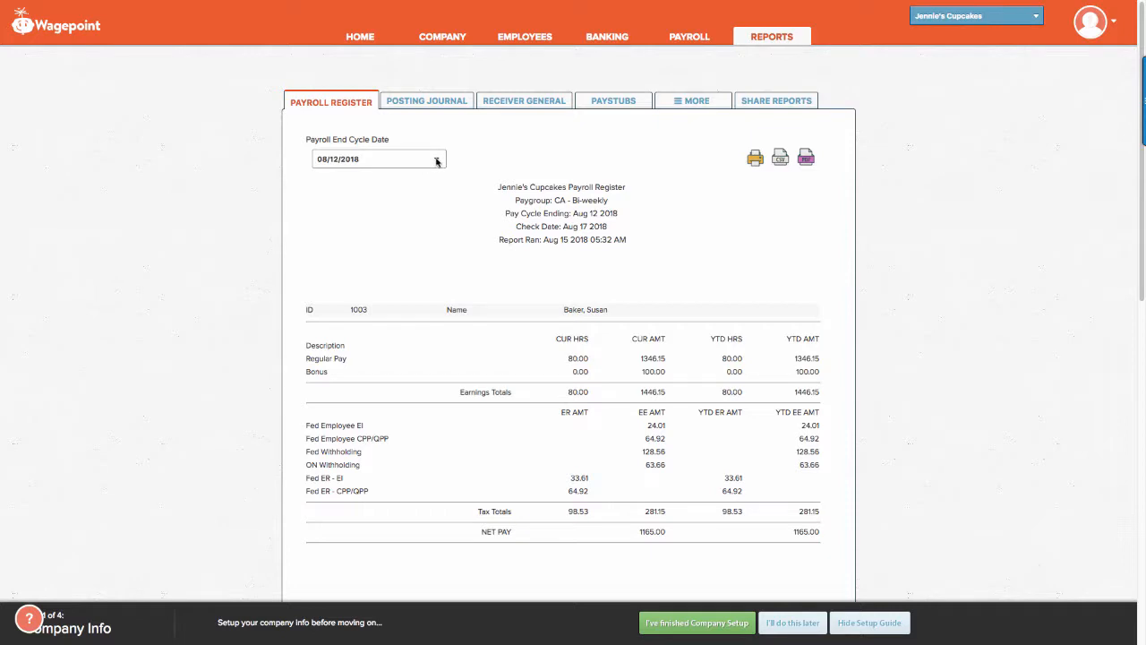
pyautogui.moveTo(402, 217)
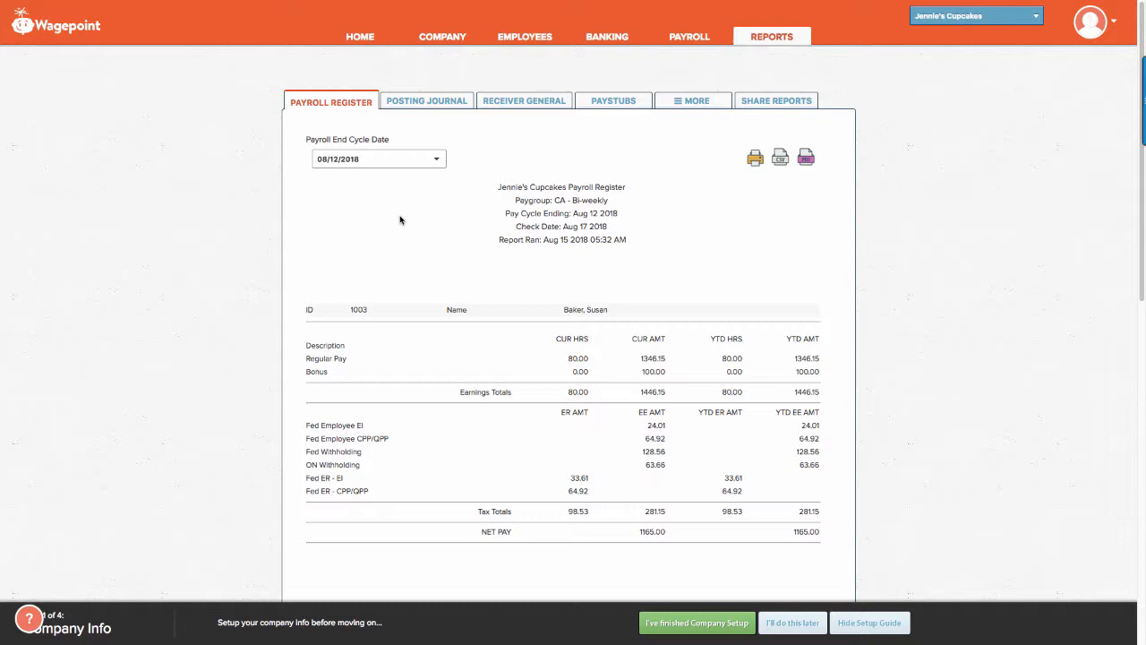
# Show the Aug 12 2018 Posting Journal and its 2530.61 debit and credit totals
pyautogui.click(427, 101)
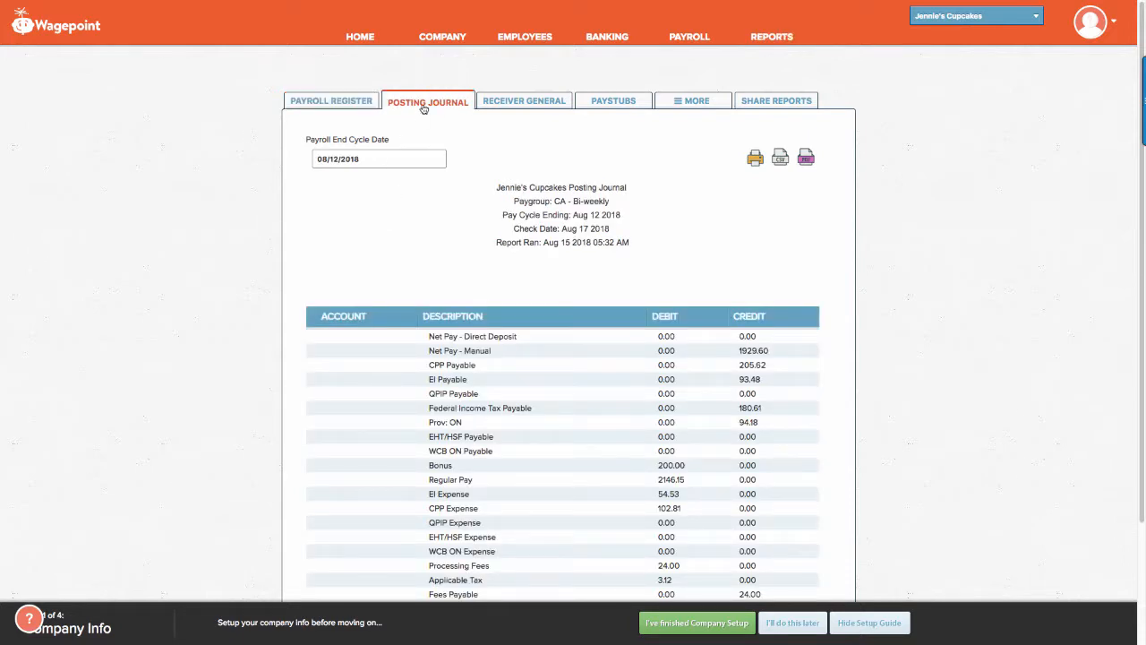
pyautogui.moveTo(426, 133)
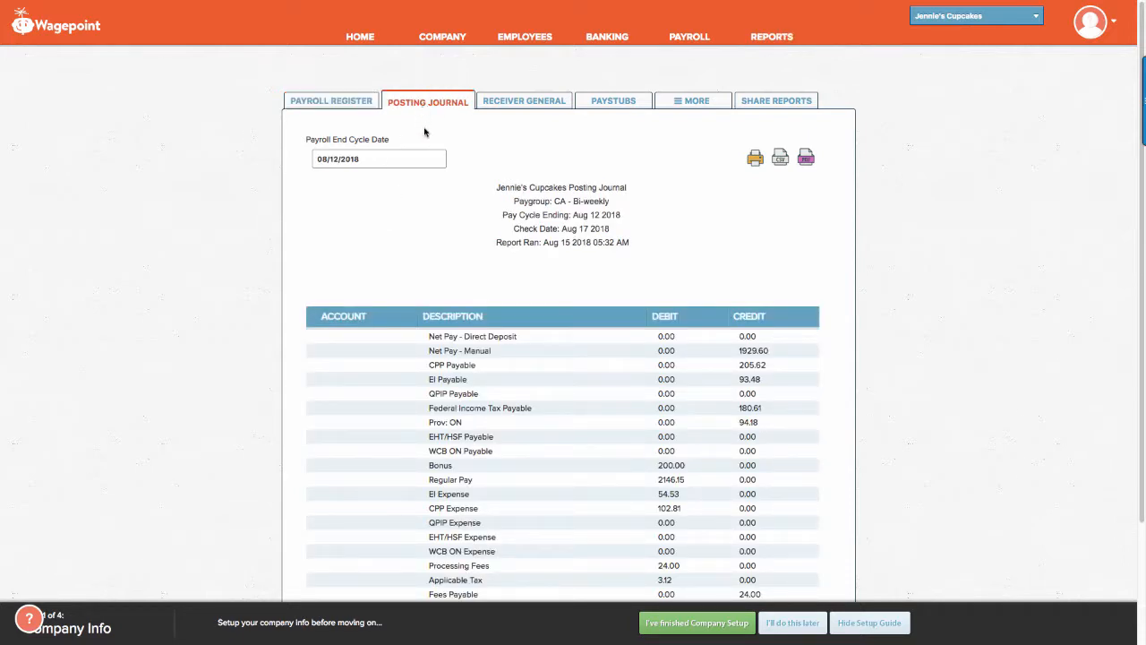
pyautogui.scroll(-3)
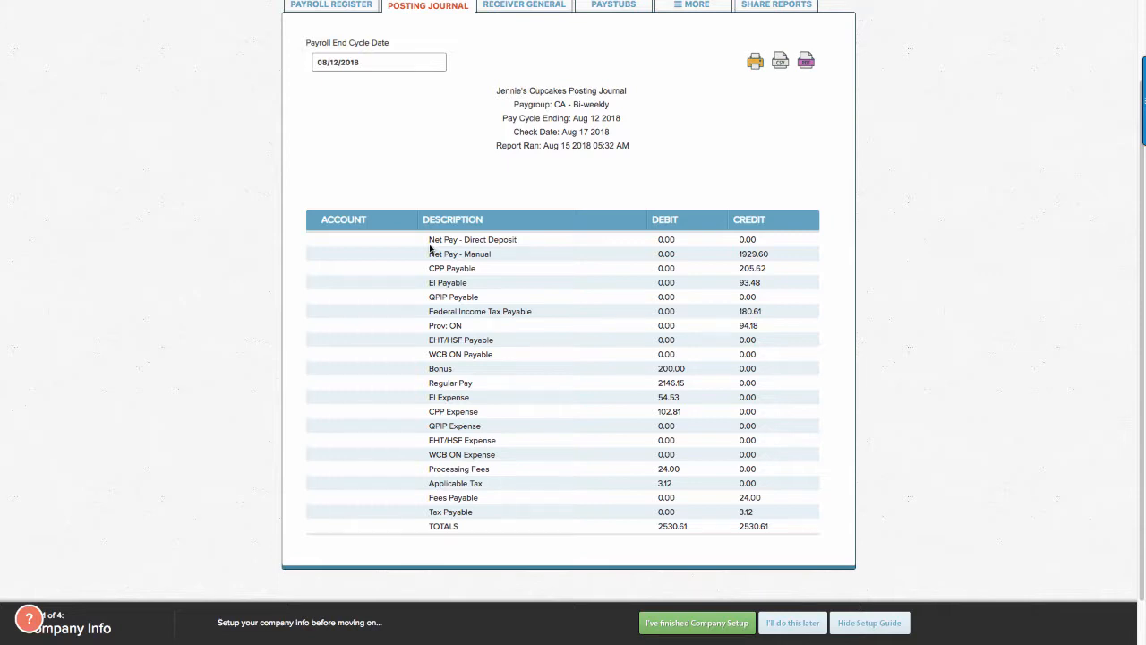
# Review the Receiver General report totaling $573.89 and export it as a PDF
pyautogui.click(524, 101)
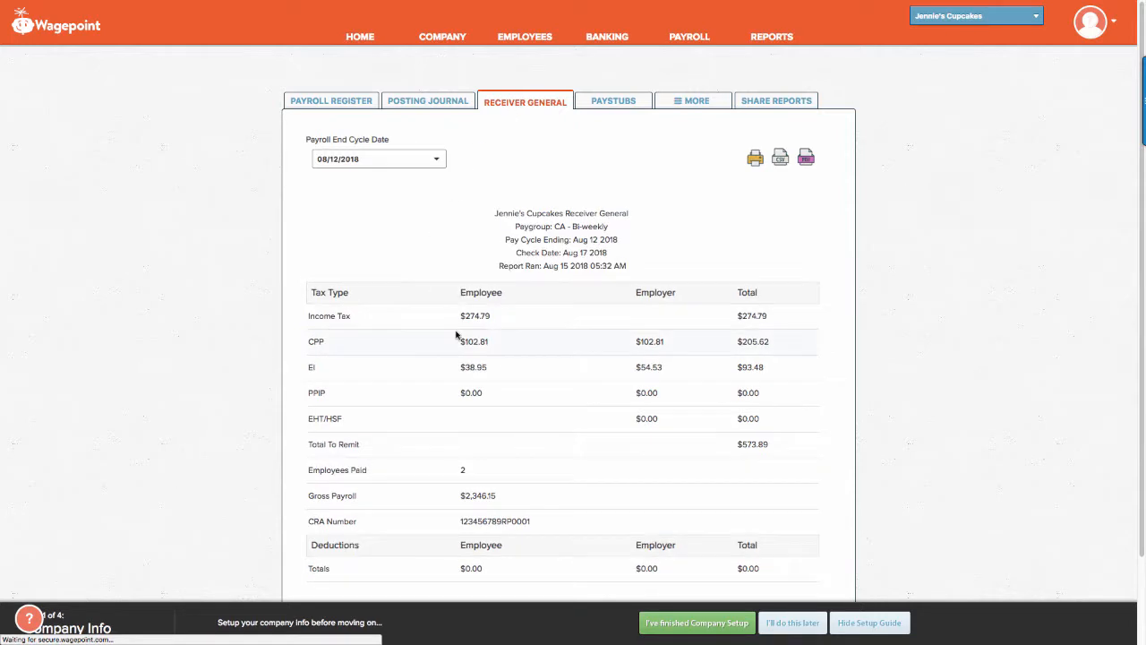
pyautogui.moveTo(632, 348)
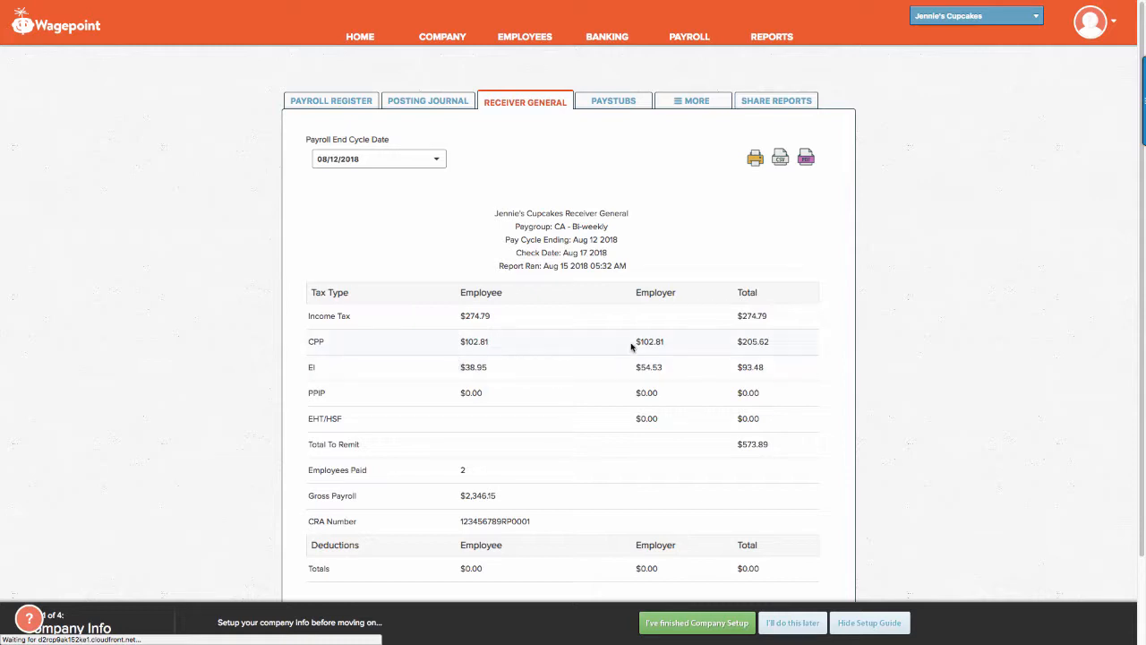
pyautogui.moveTo(645, 445)
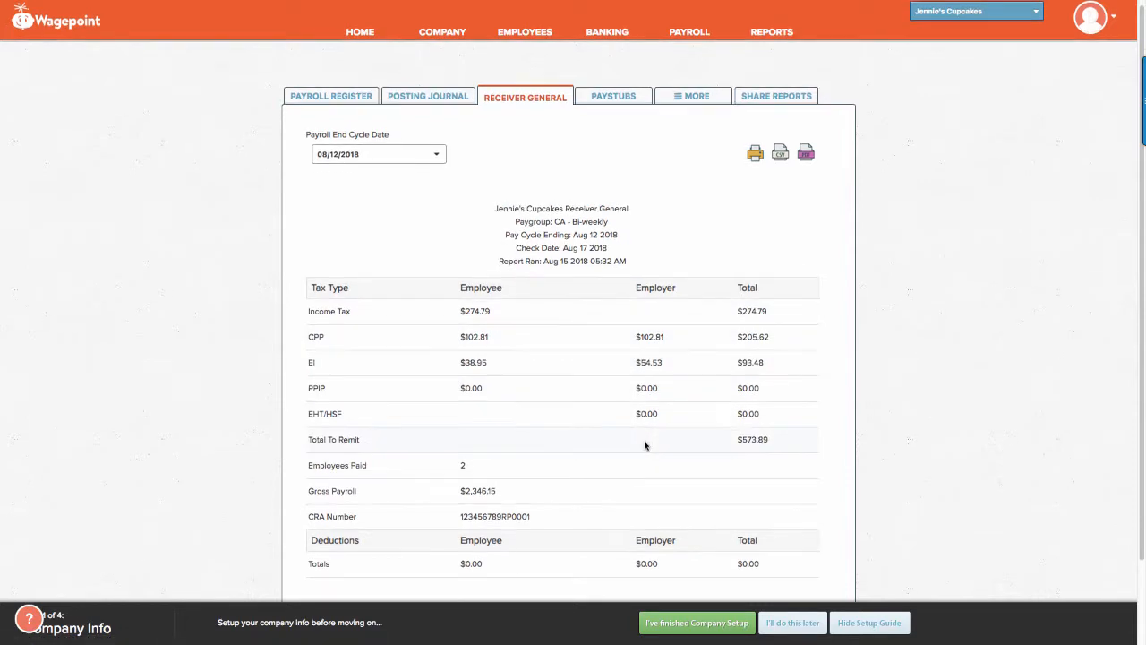
pyautogui.scroll(-3)
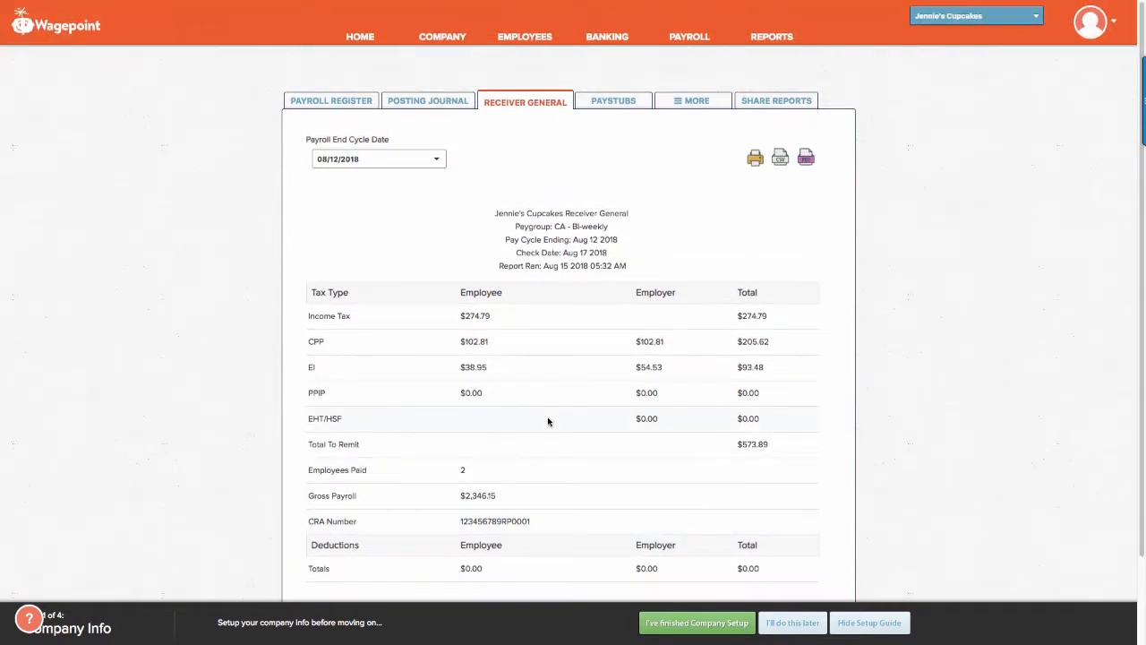
pyautogui.moveTo(750, 178)
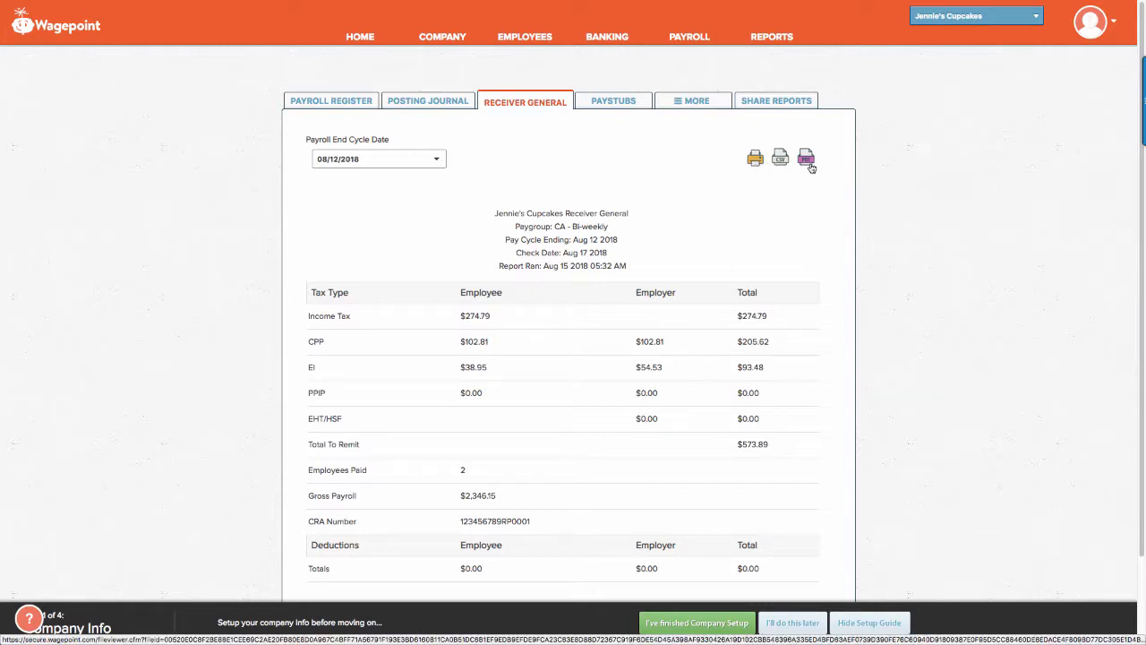
pyautogui.click(614, 100)
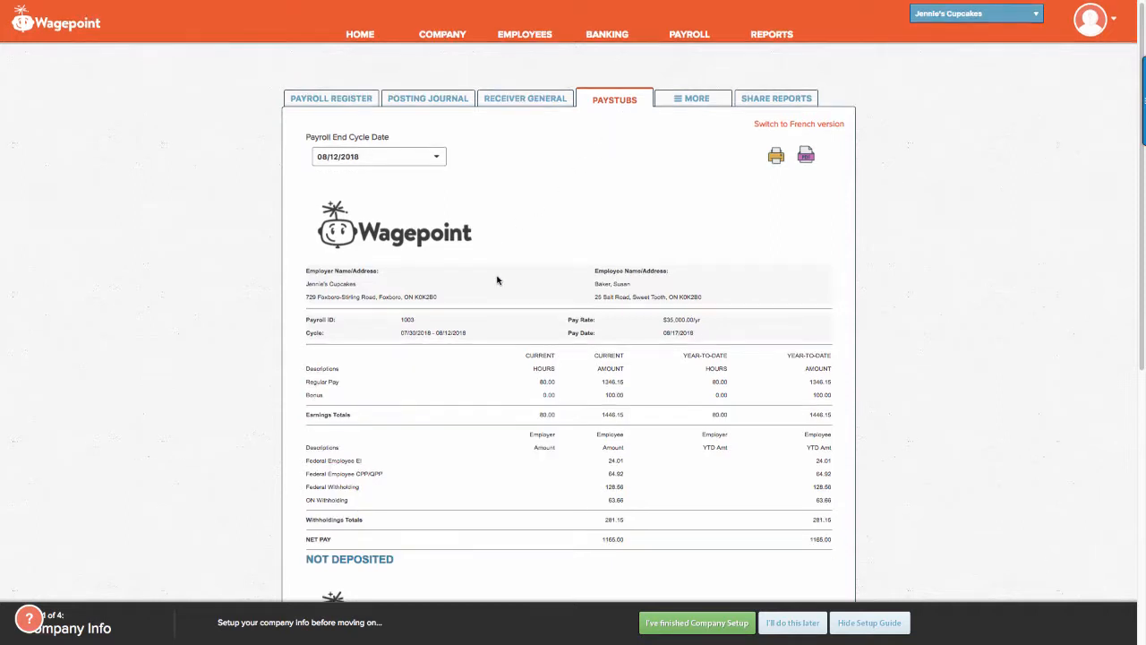
# Scroll the paystubs and open the More list of additional reports
pyautogui.scroll(-3)
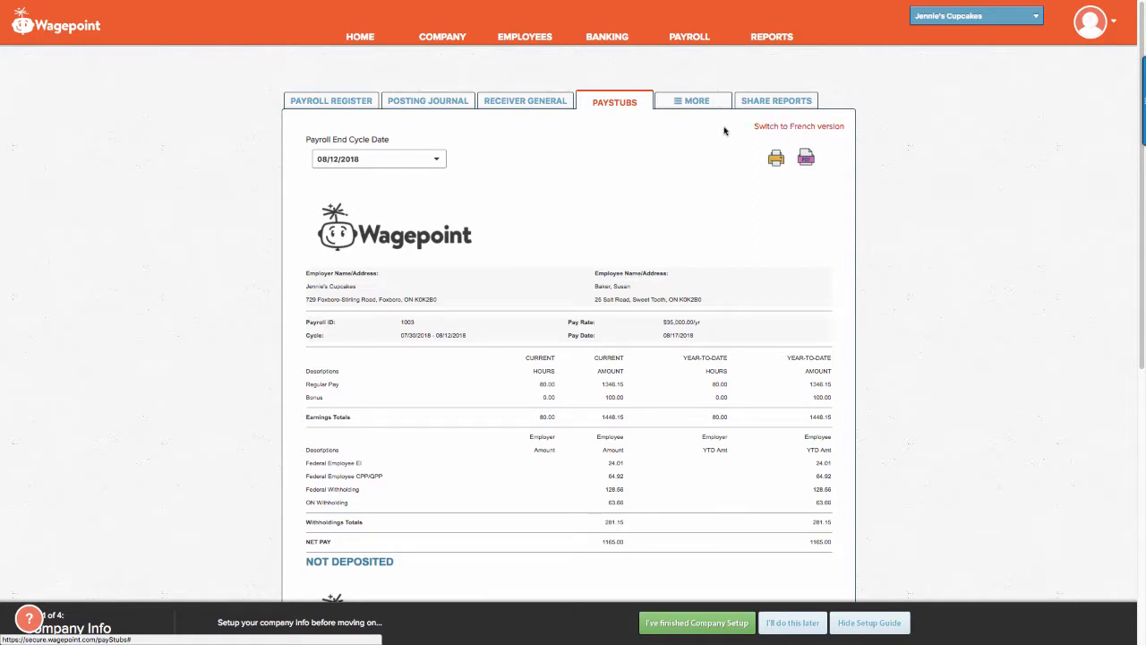
pyautogui.click(698, 100)
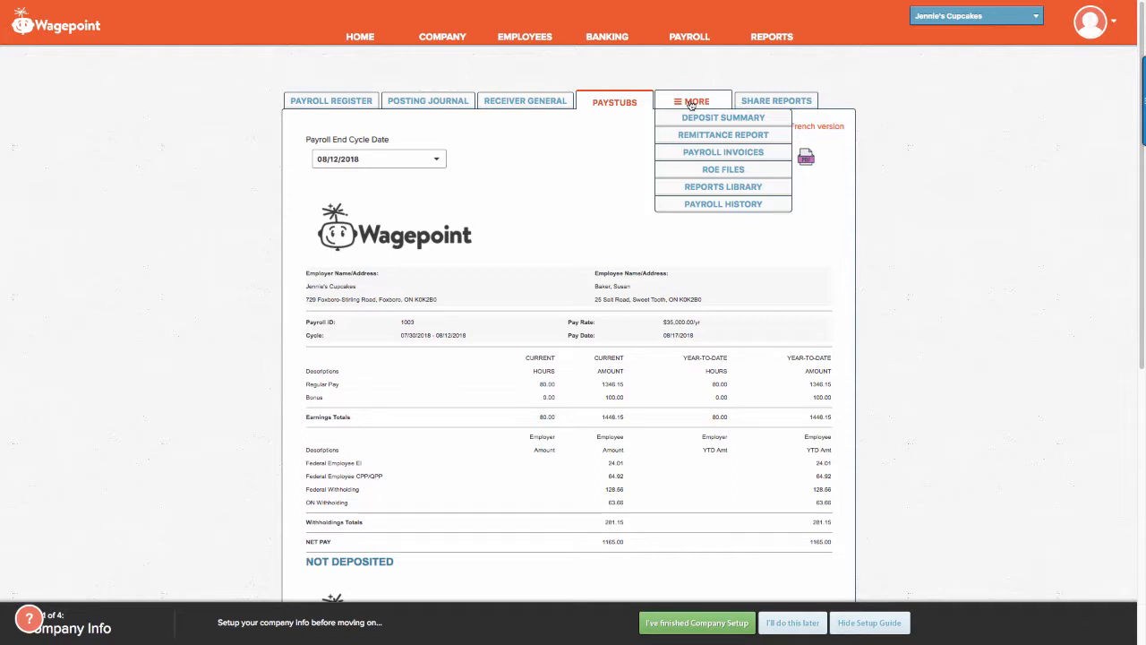
pyautogui.moveTo(690, 153)
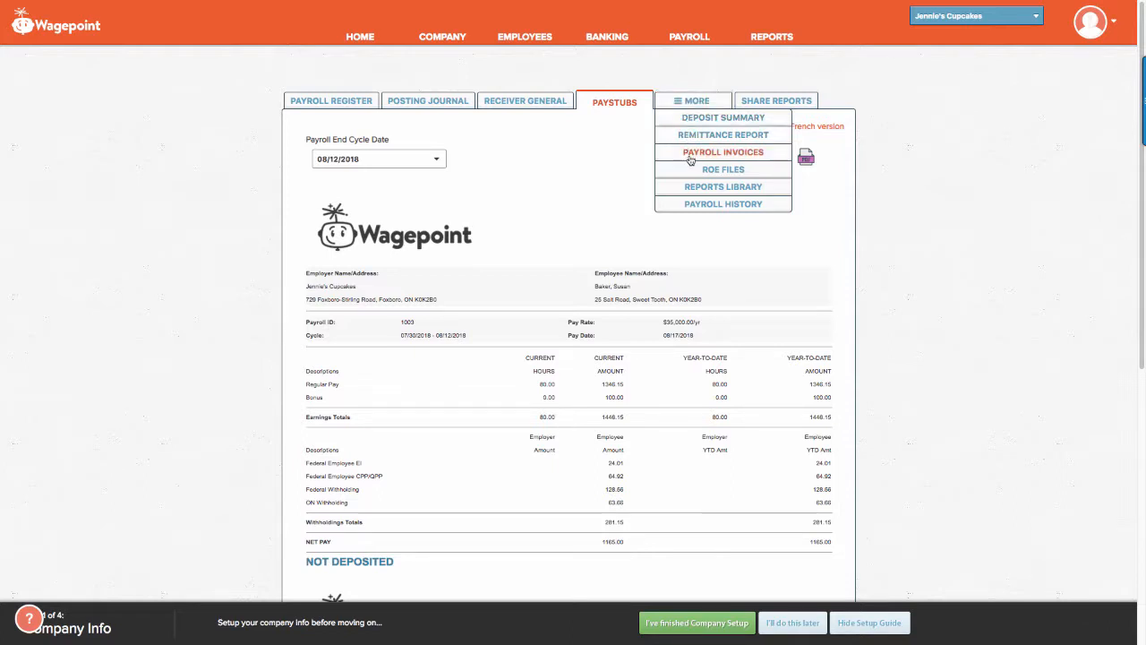
# Open the Deposit Summary and view cheque payments totaling $1,929.60
pyautogui.click(723, 117)
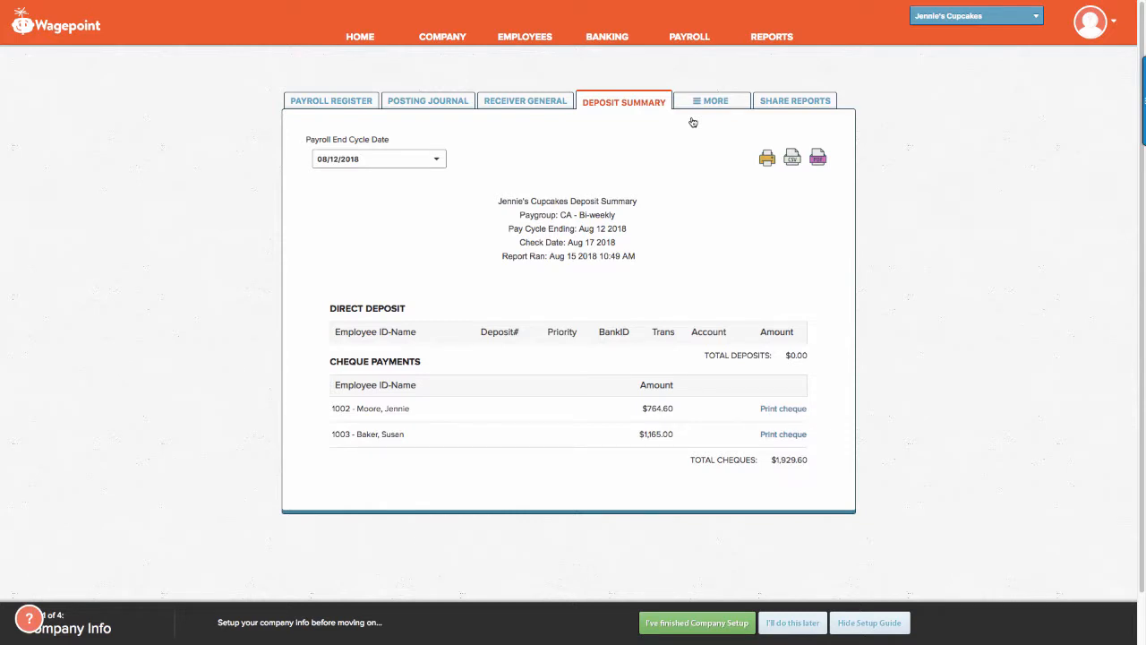
pyautogui.moveTo(509, 303)
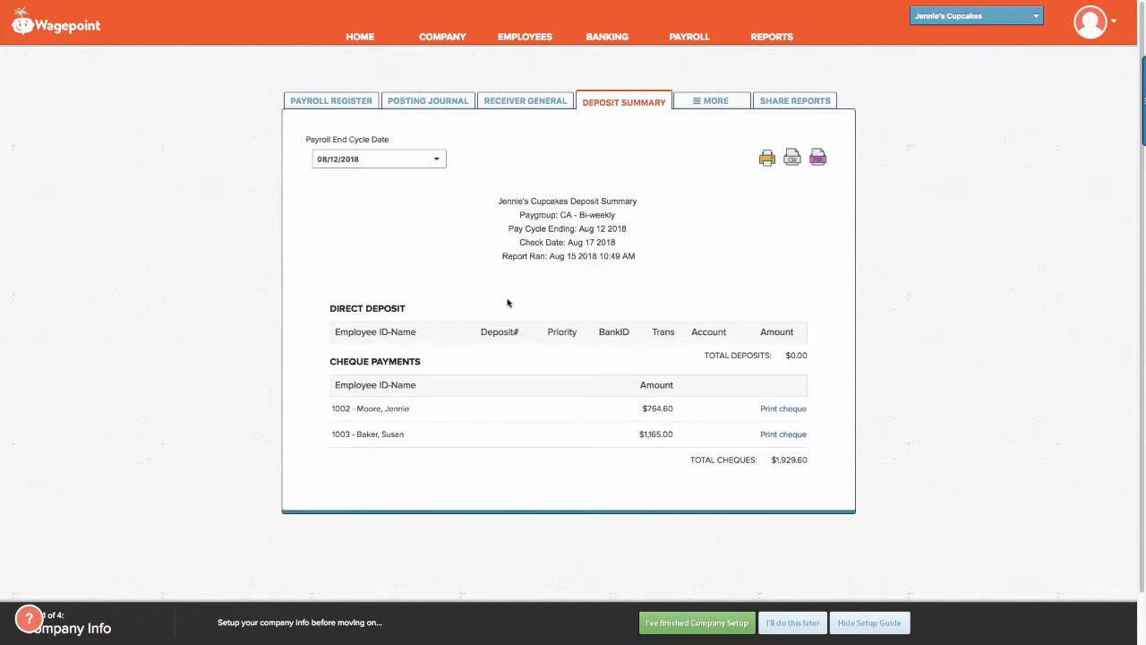
pyautogui.moveTo(474, 355)
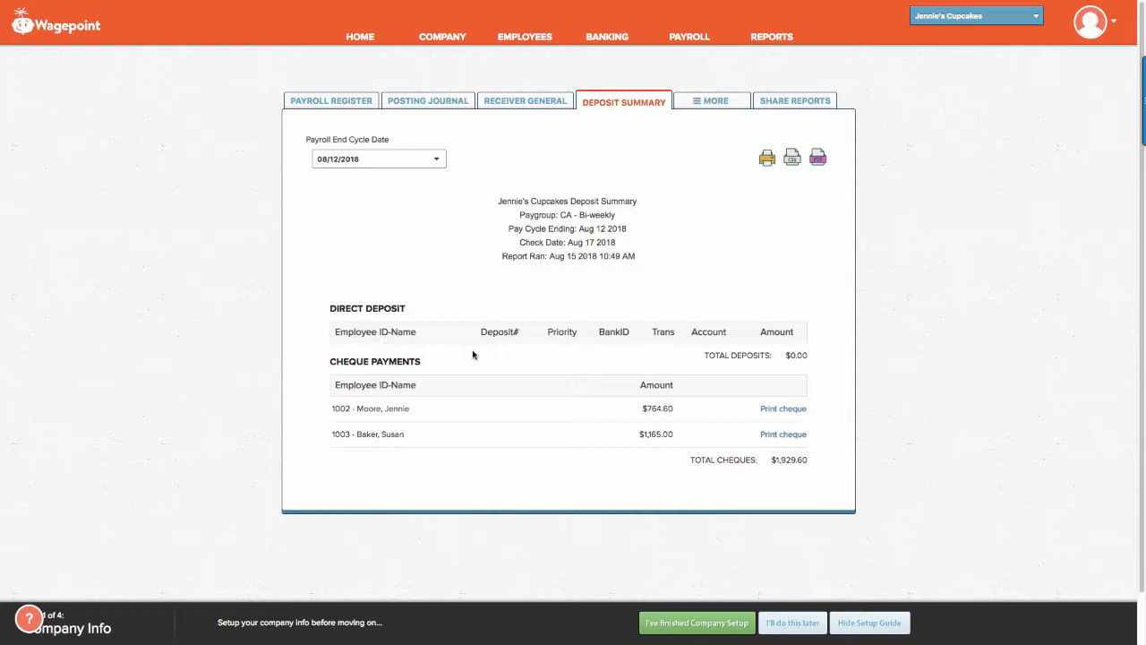
pyautogui.moveTo(526, 428)
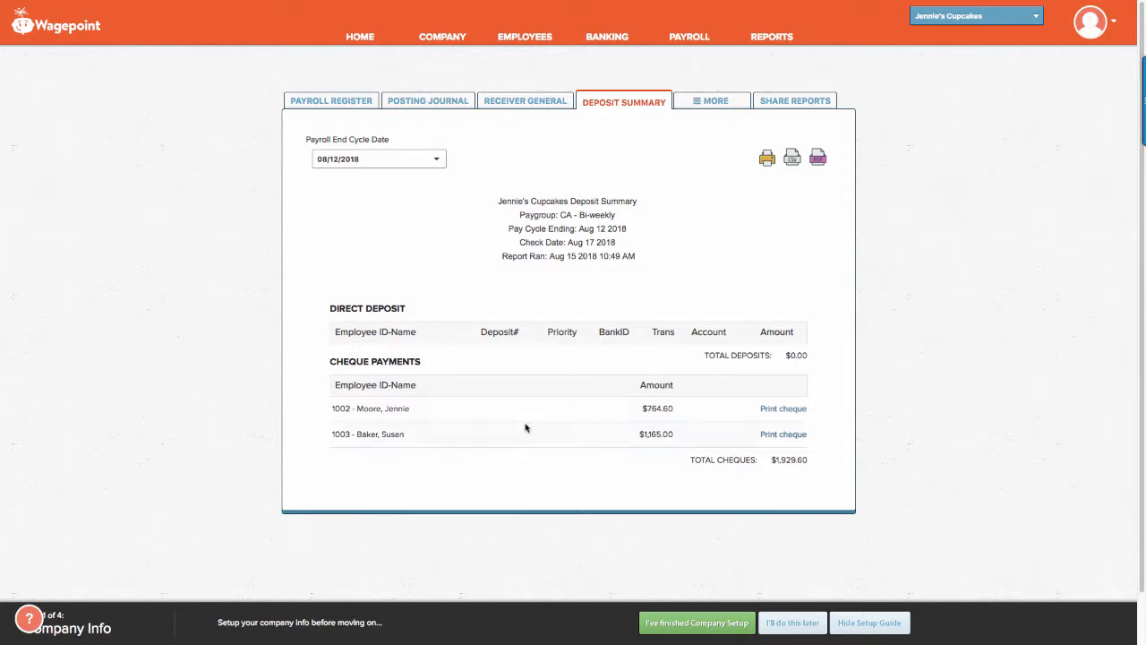
pyautogui.scroll(-3)
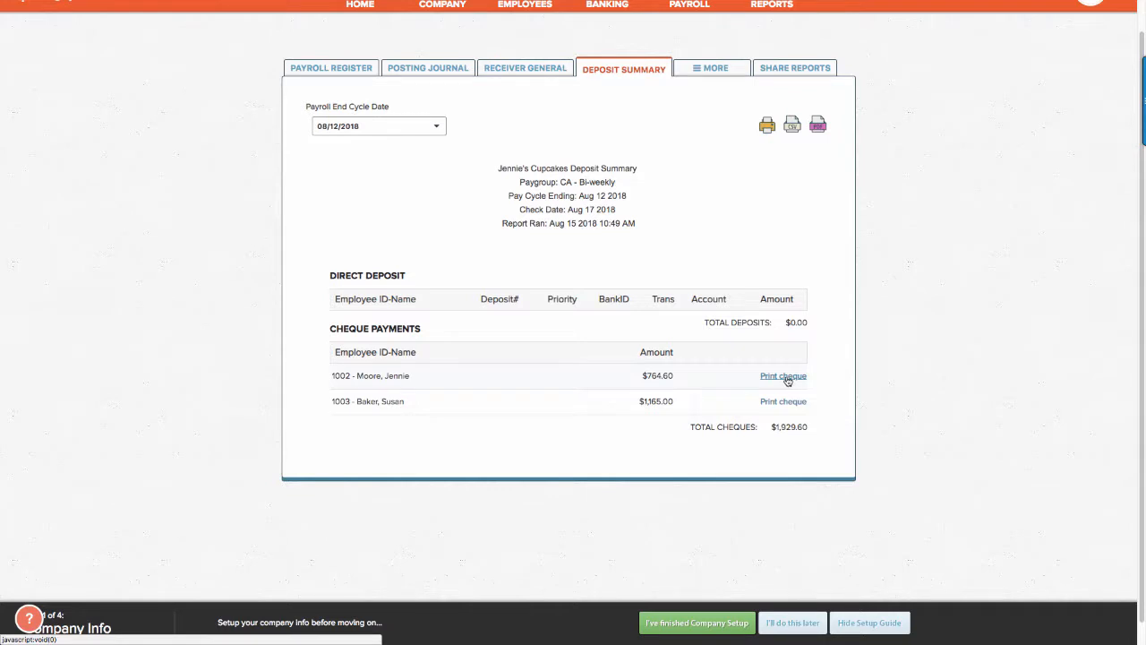
# Preview and close the $764.60 cheque for employee 1002, then reopen More reports
pyautogui.click(783, 375)
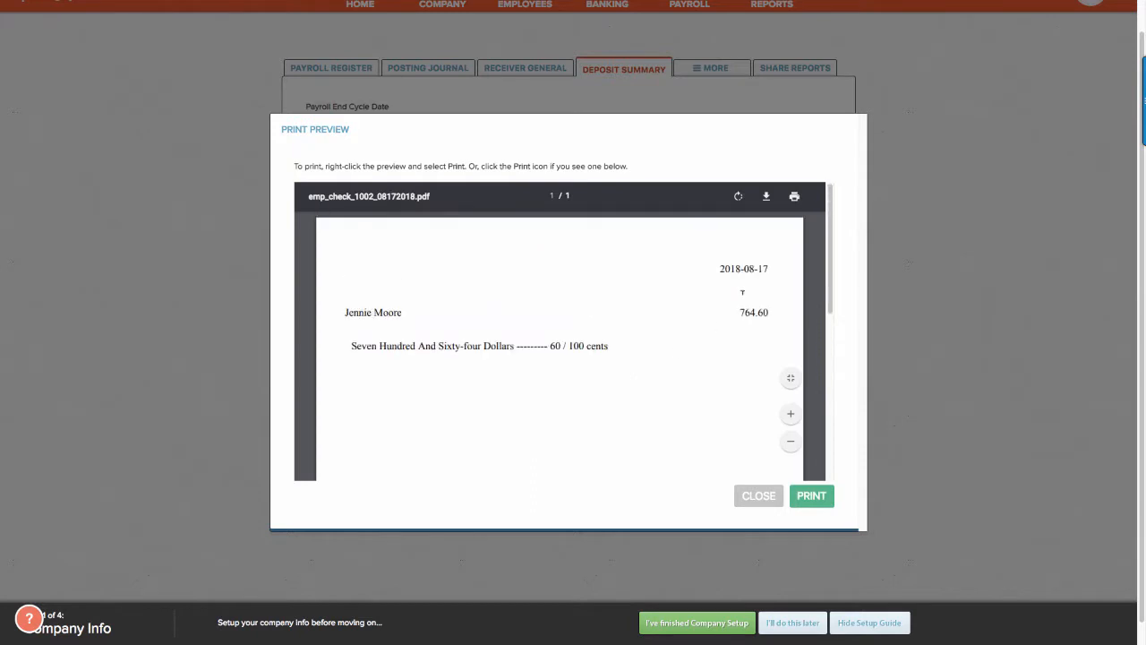
pyautogui.click(758, 496)
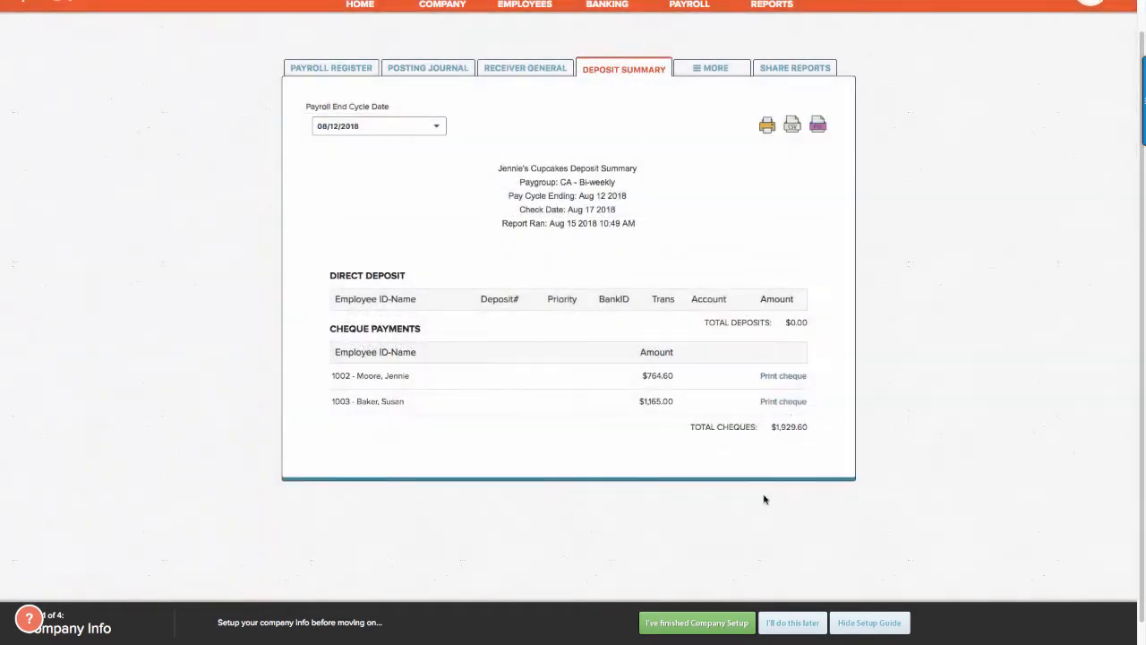
pyautogui.click(712, 68)
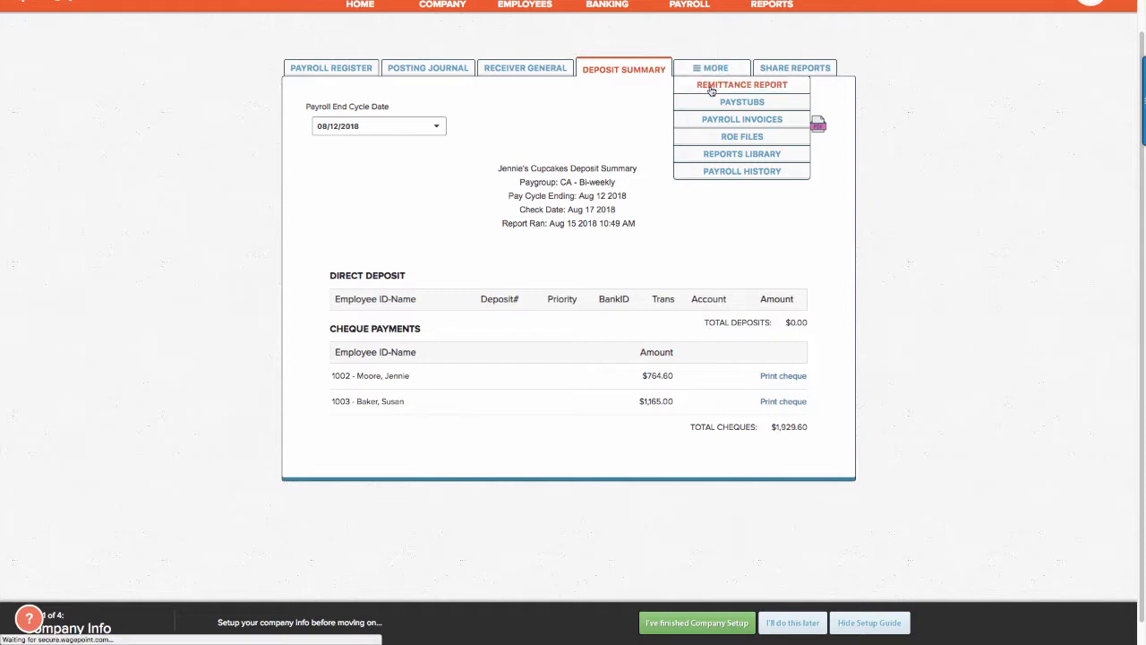
# Run the 2018 Remittance Report: $573.89 source deductions on $2,346.15 gross pay
pyautogui.click(742, 84)
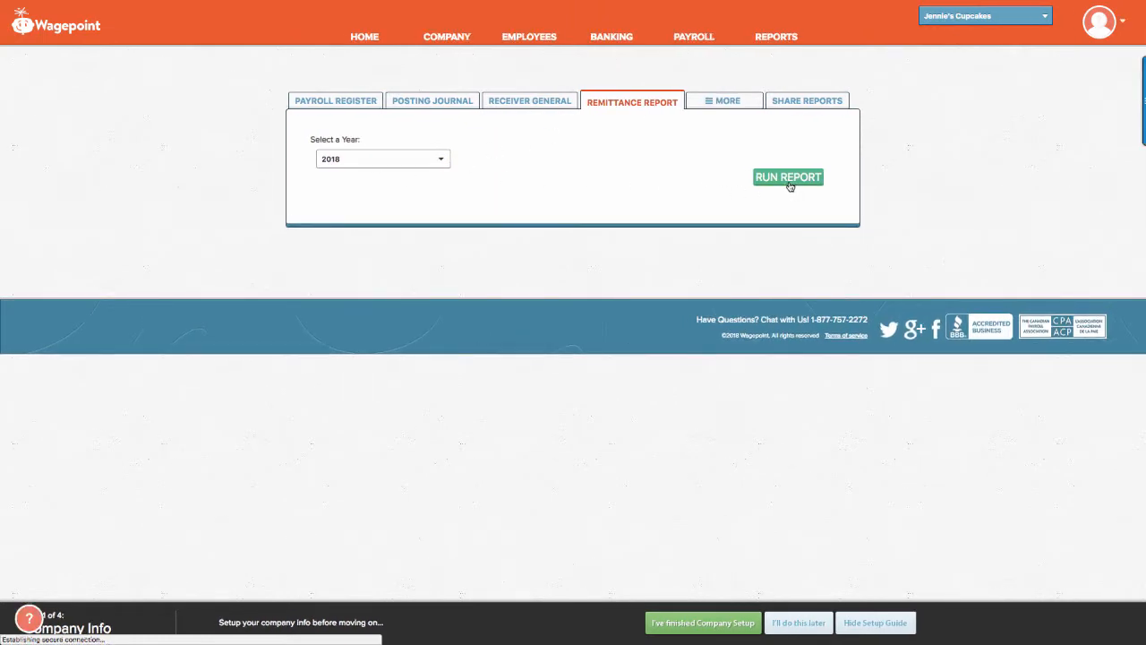
pyautogui.click(788, 177)
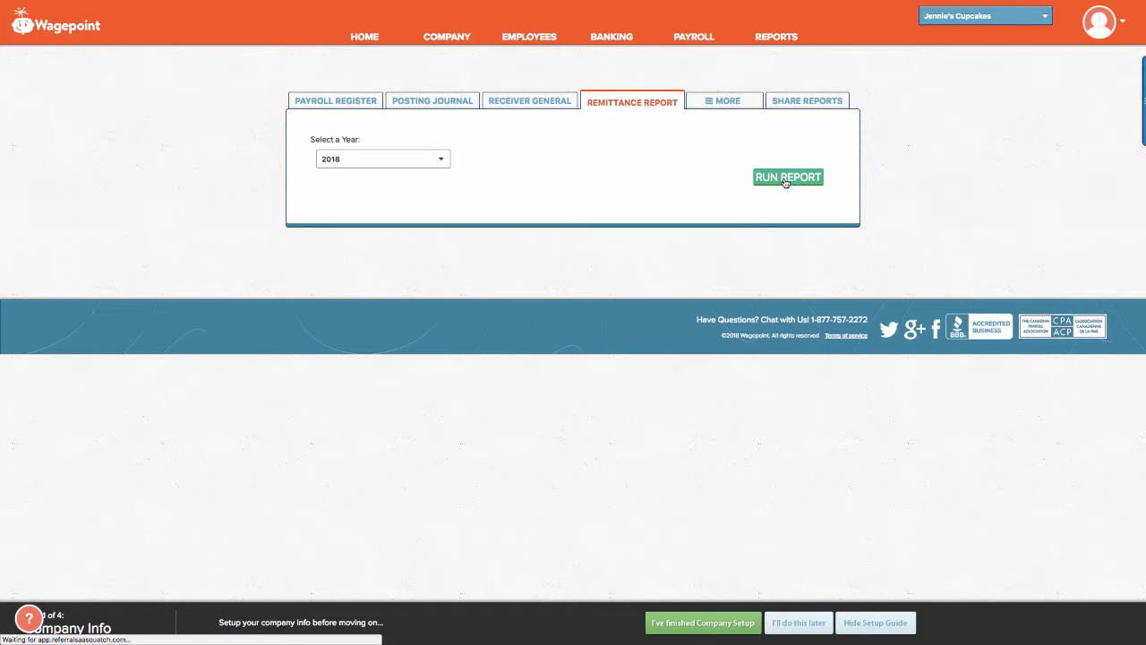
pyautogui.click(788, 176)
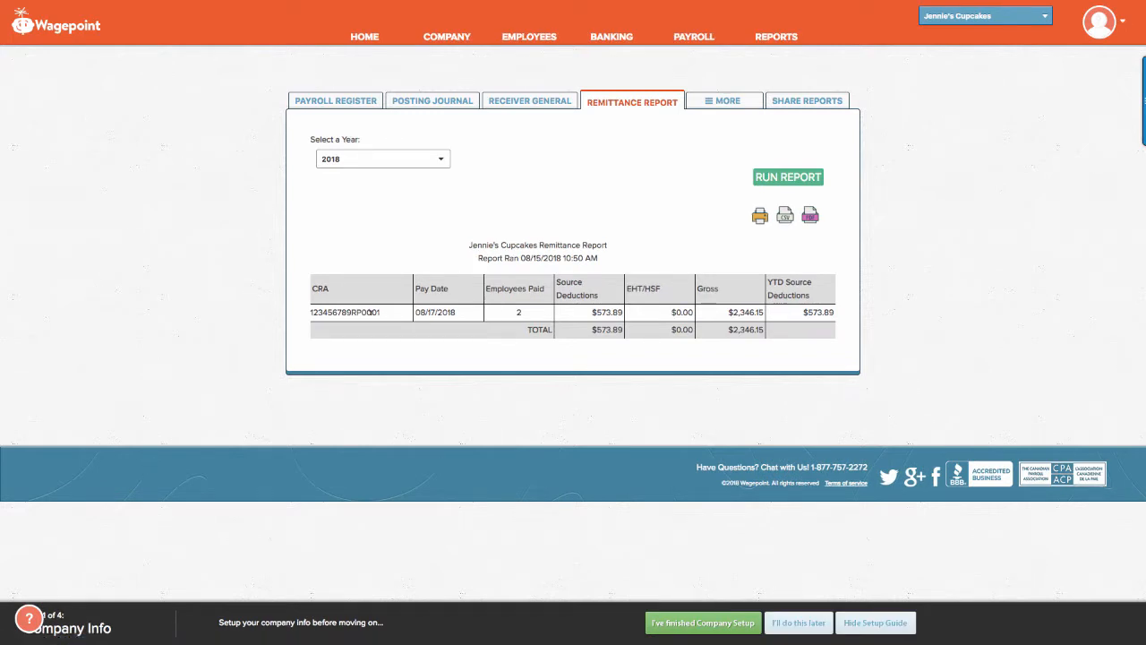
pyautogui.moveTo(710, 324)
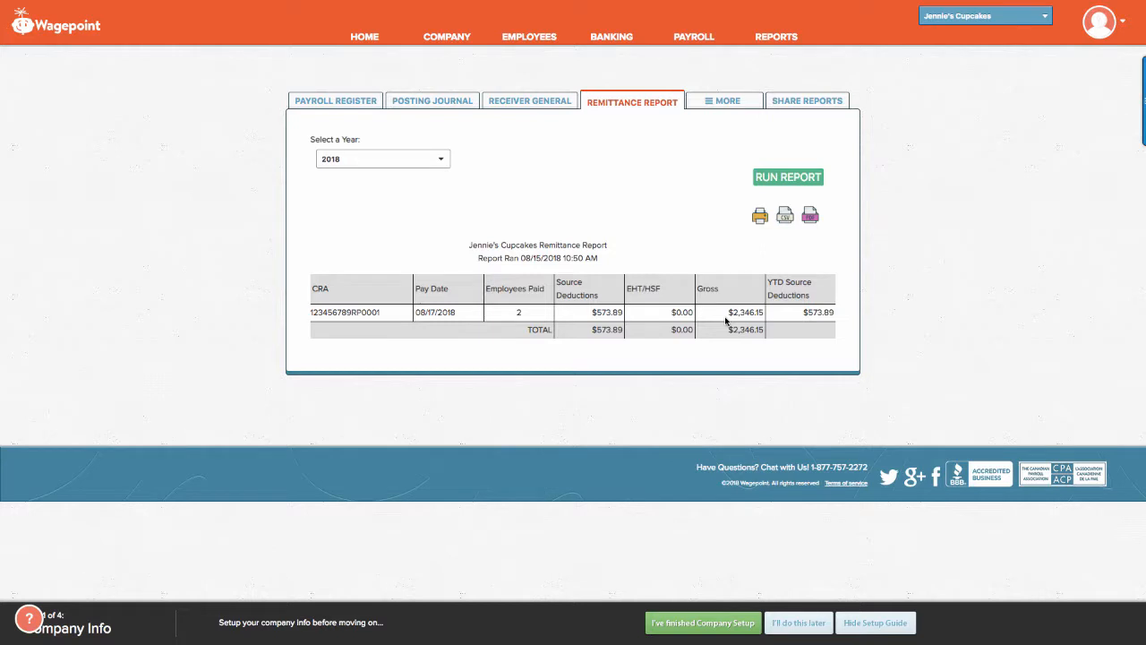
pyautogui.click(724, 101)
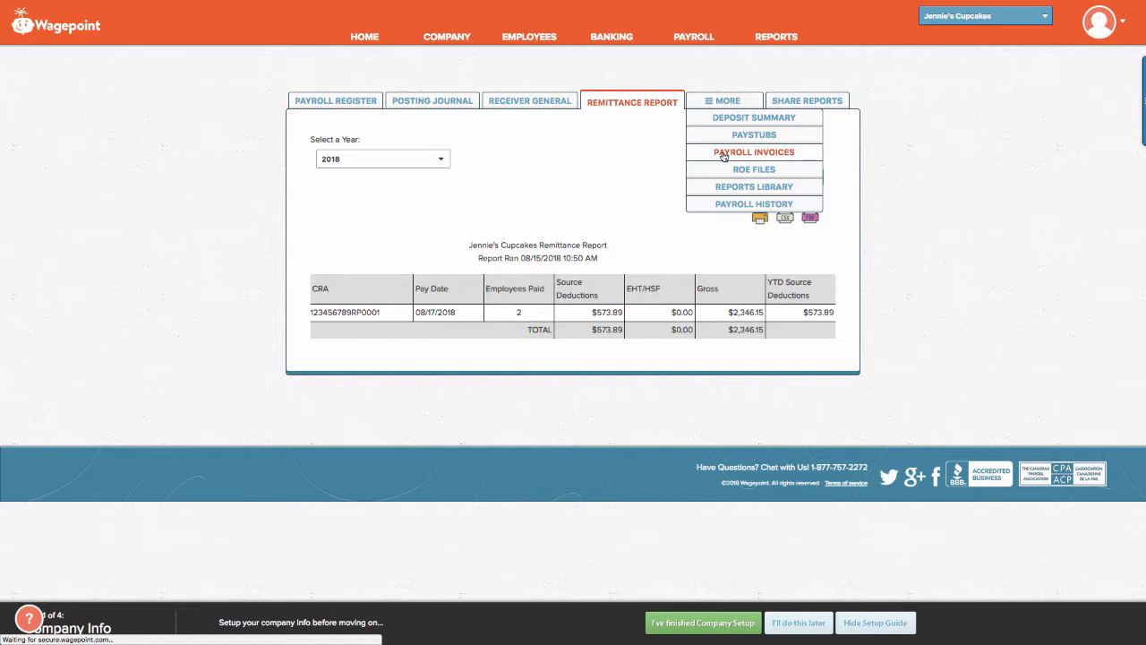
# Review the Aug 12 2018 payroll invoice receipt with its $27.12 total
pyautogui.click(753, 152)
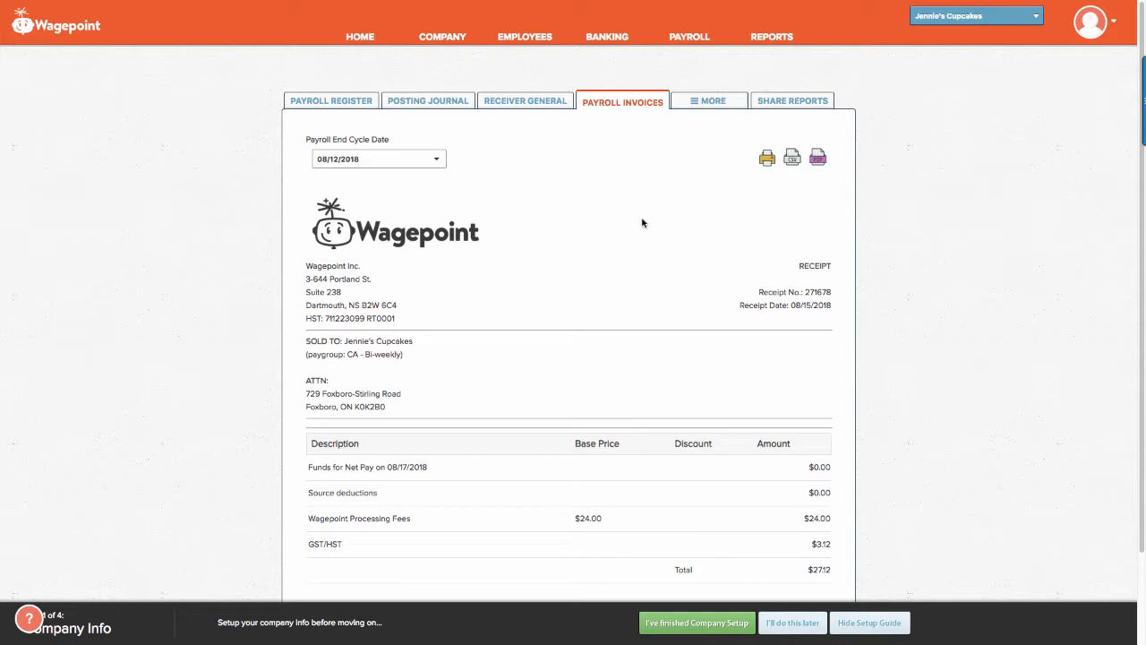
pyautogui.scroll(-3)
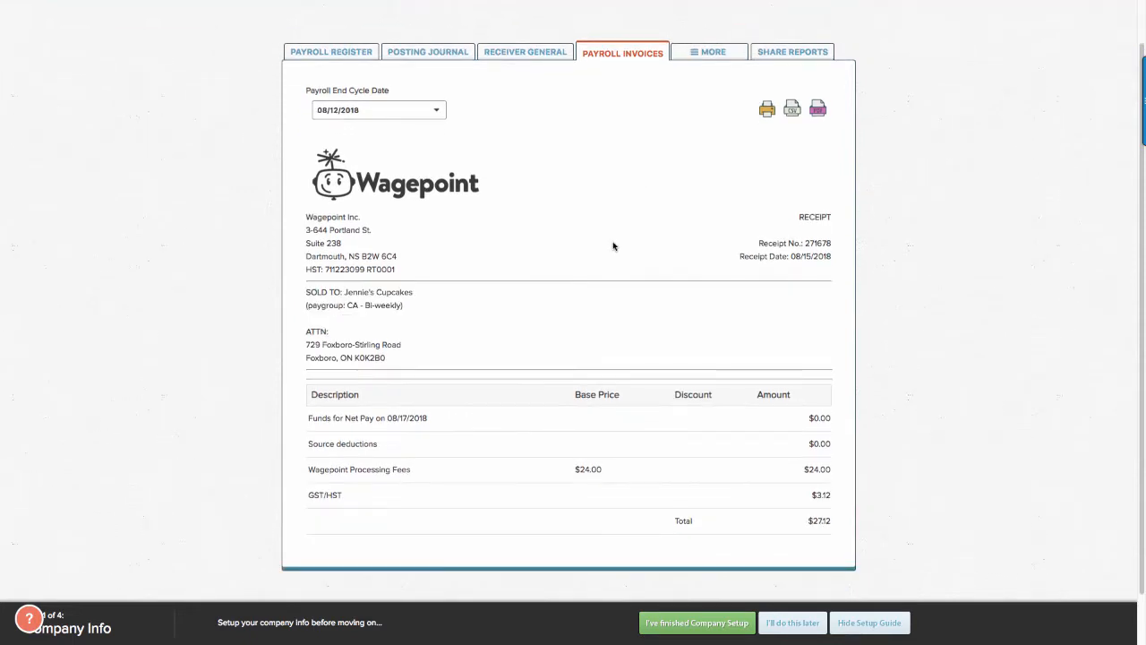
pyautogui.moveTo(404, 440)
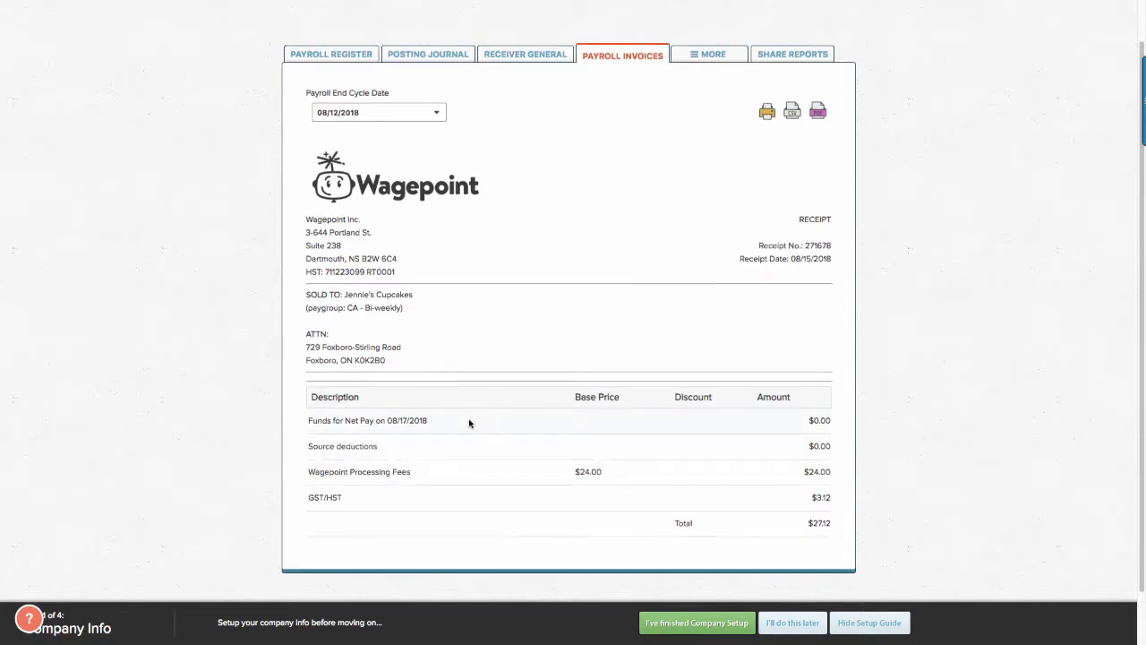
pyautogui.click(709, 100)
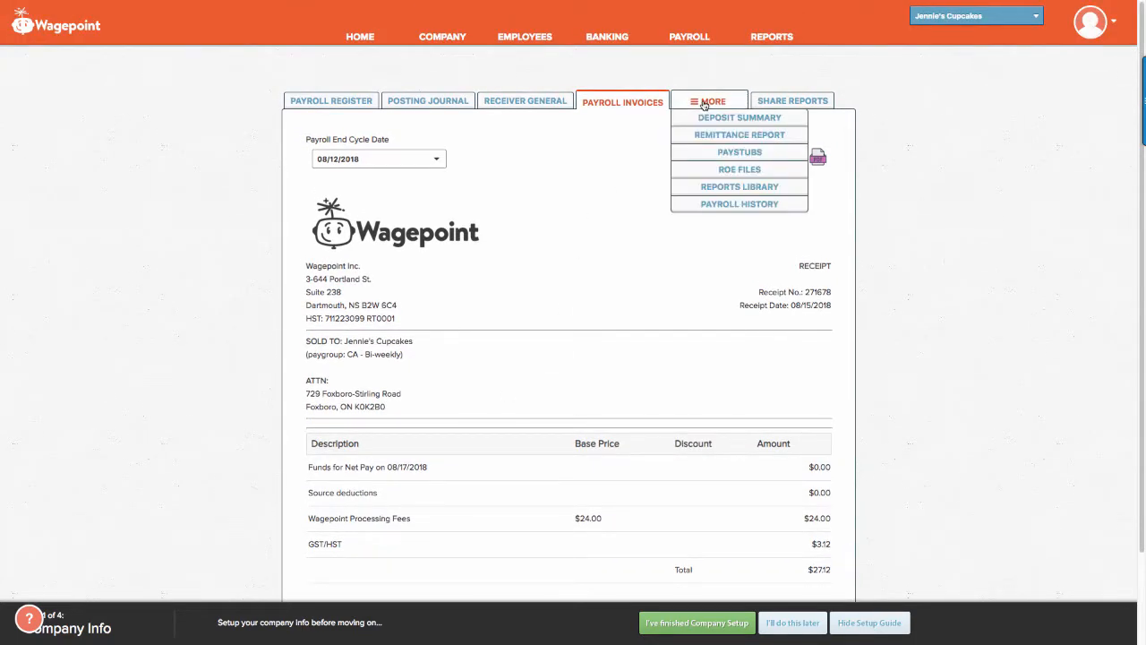
pyautogui.moveTo(739, 151)
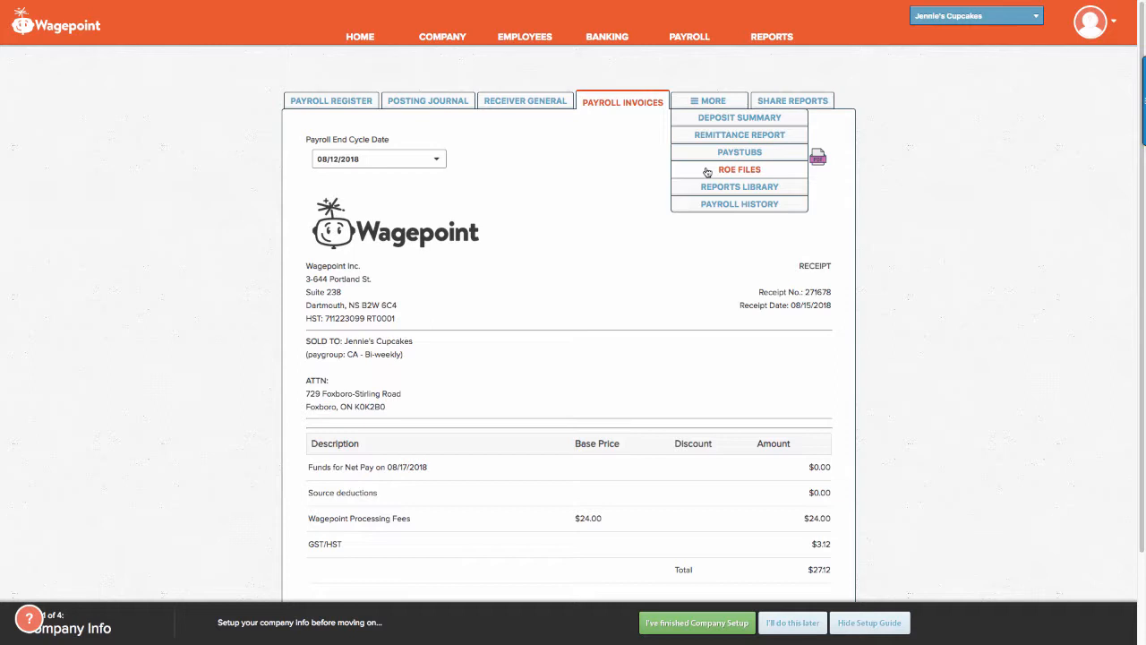
# Open the empty Record of Employment (ROE) files page
pyautogui.click(739, 169)
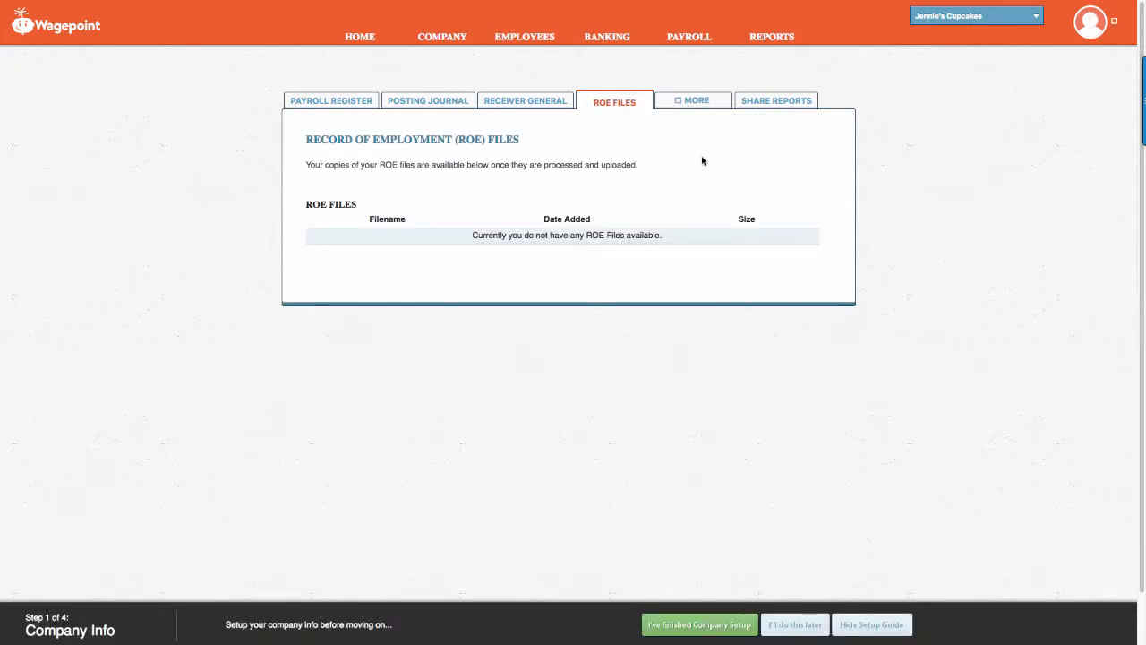
pyautogui.click(693, 100)
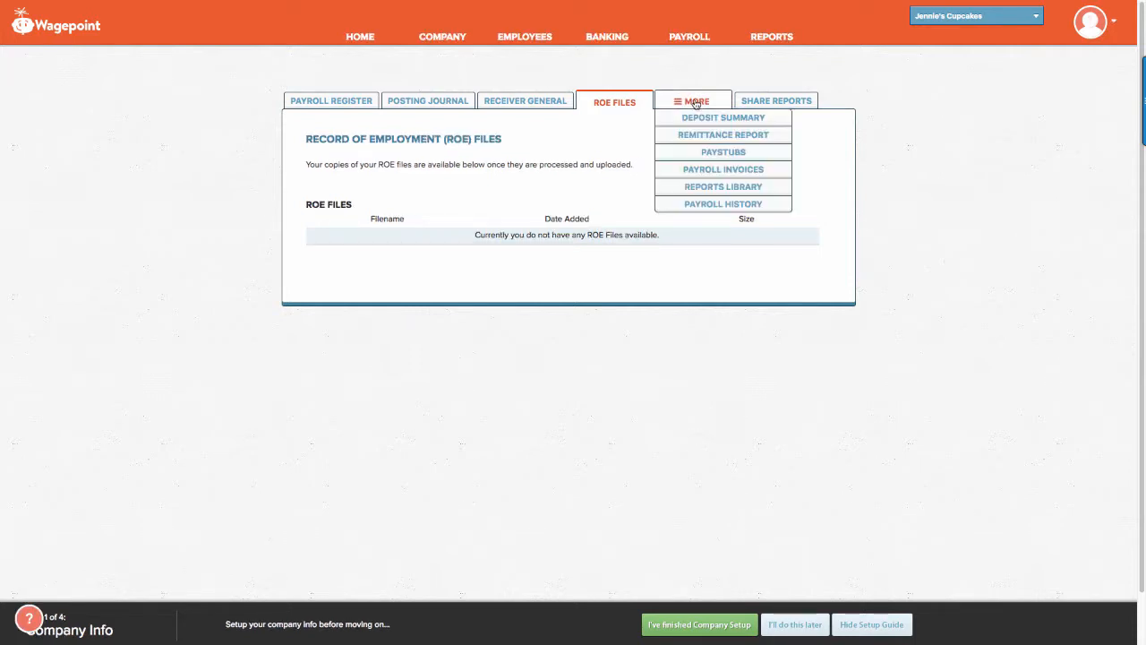
pyautogui.moveTo(723, 187)
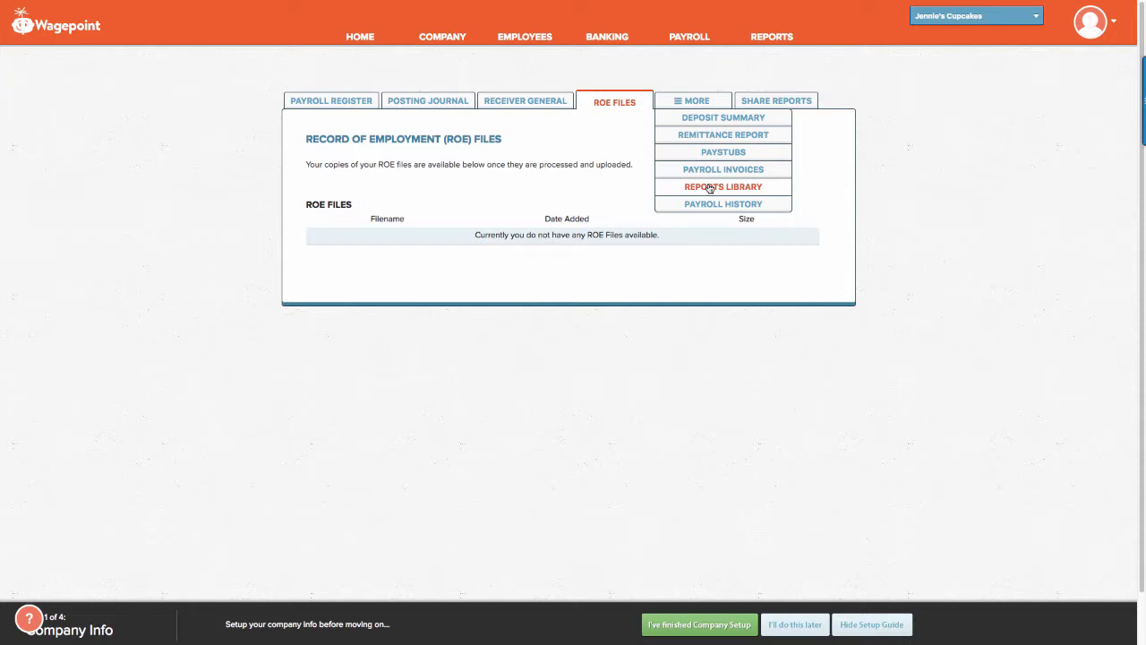
# Browse custom reports like Quarterly WSIB, Deduction Register and Net Payroll Report
pyautogui.click(722, 186)
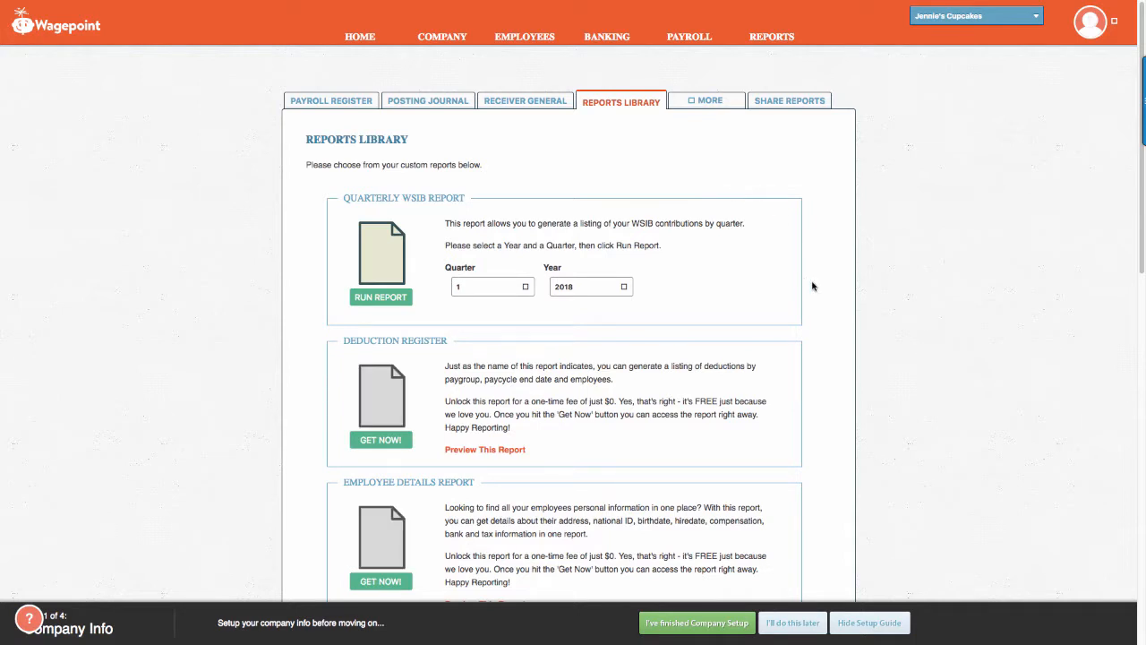
pyautogui.moveTo(441, 187)
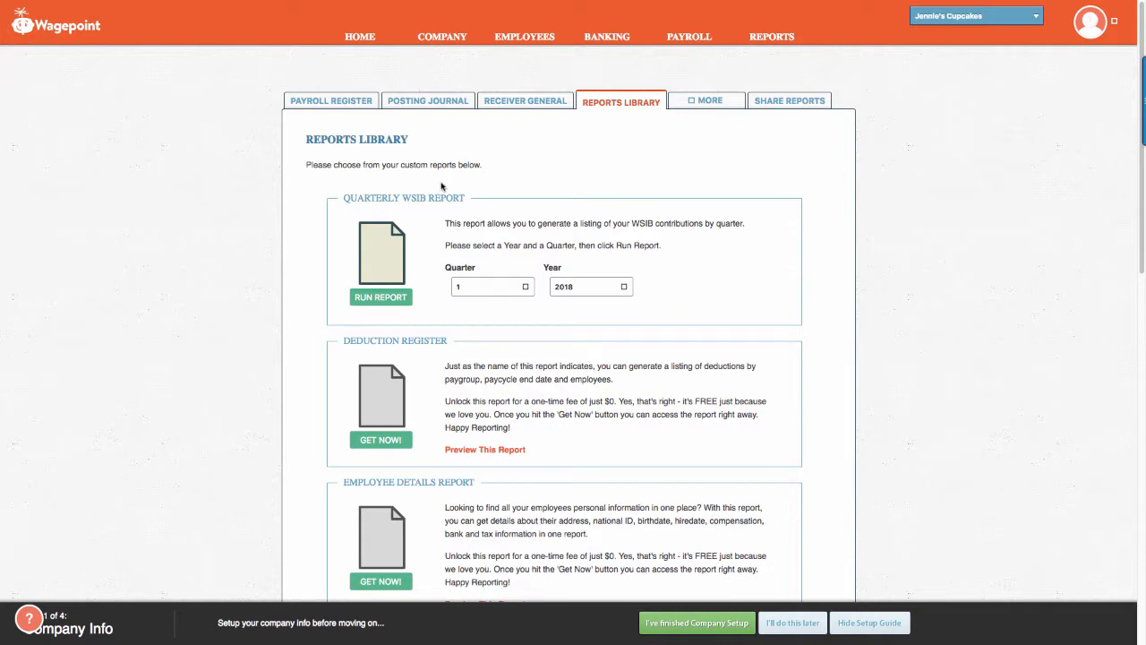
pyautogui.moveTo(387, 331)
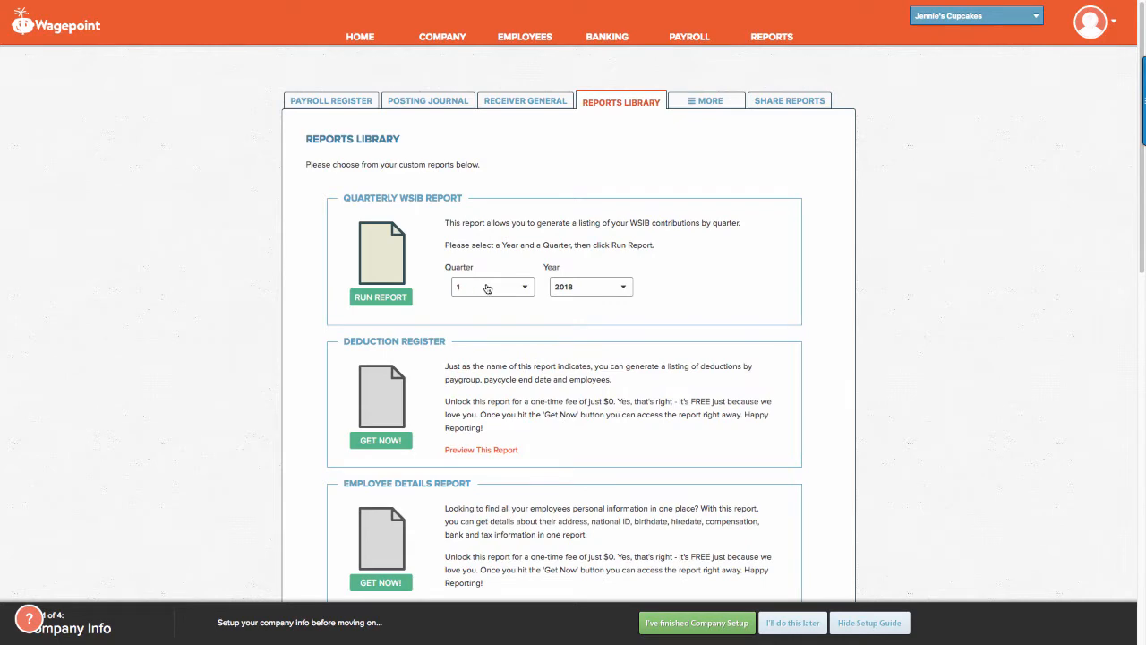
pyautogui.scroll(-3)
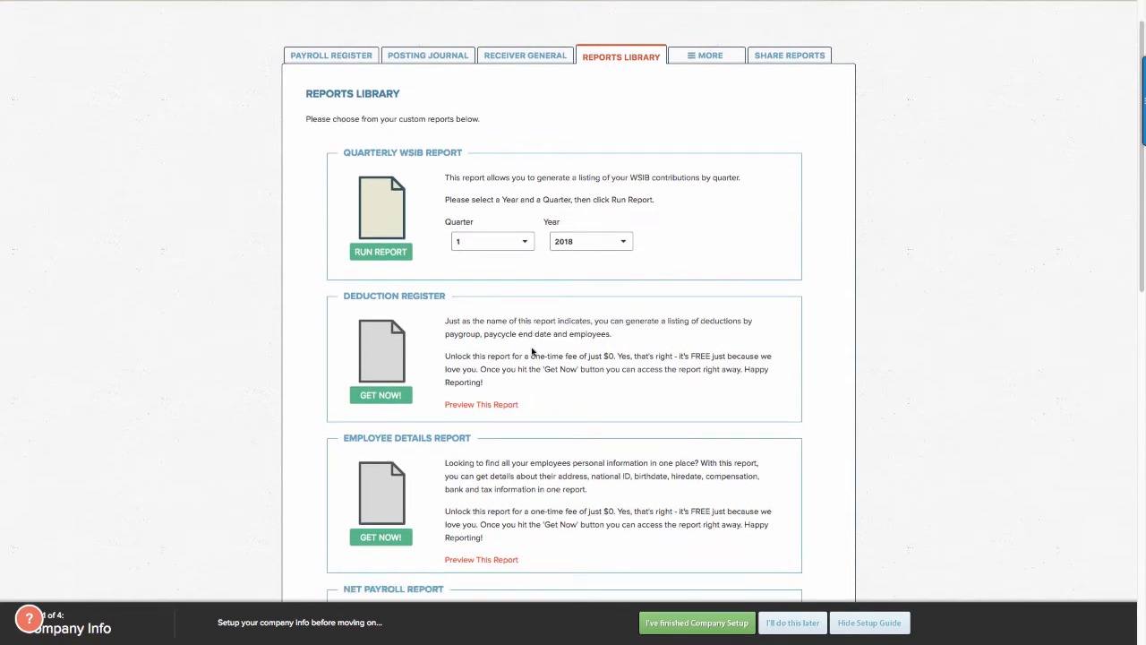
pyautogui.scroll(-3)
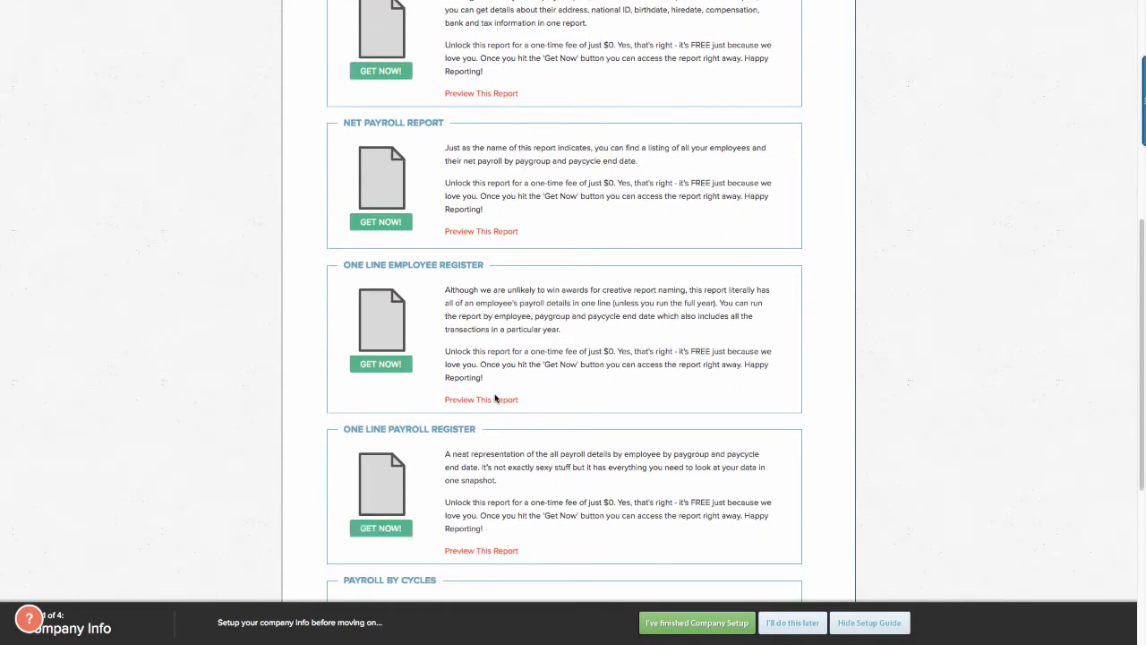
pyautogui.scroll(-3)
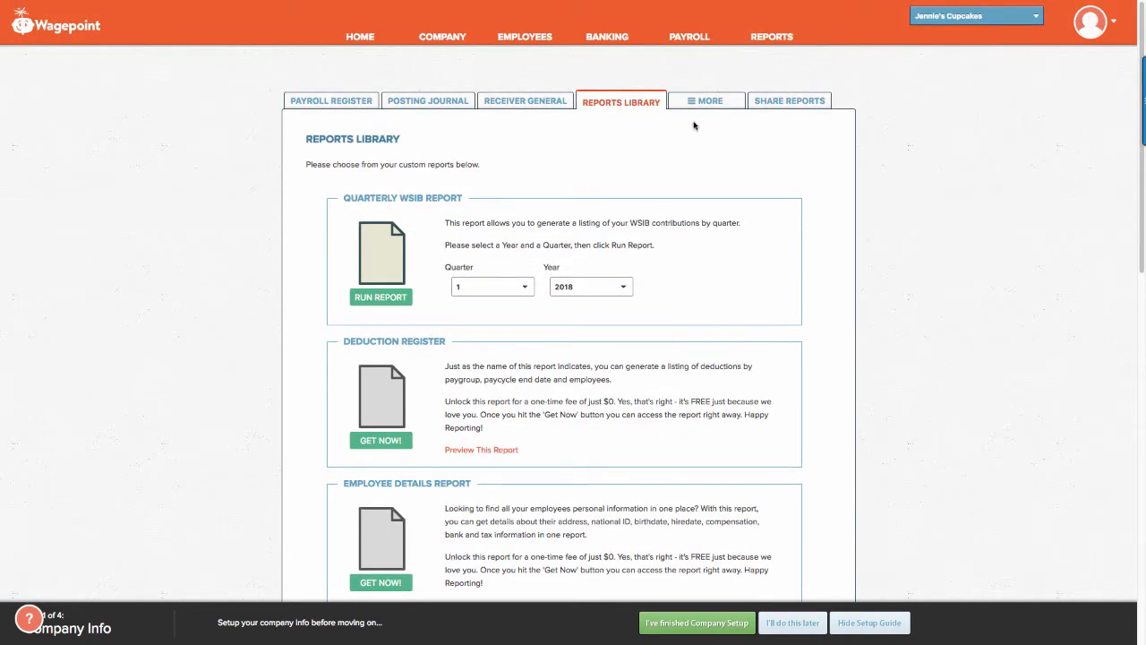
# Open Payroll History from the More reports menu with August 2018 as start and end month
pyautogui.click(707, 100)
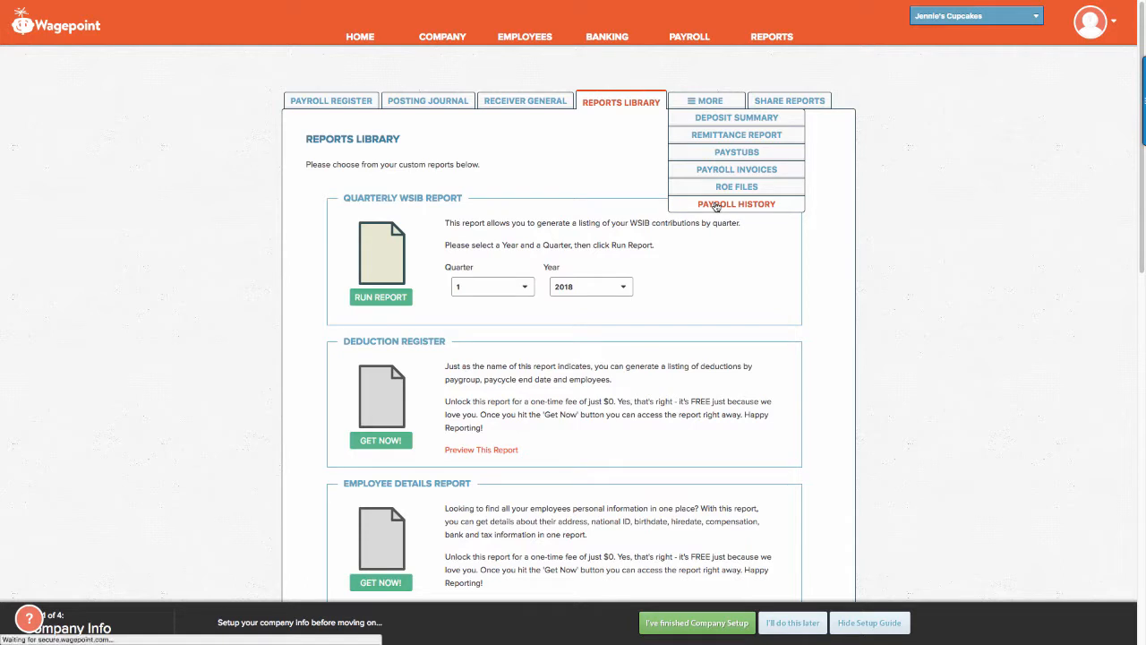
pyautogui.click(736, 204)
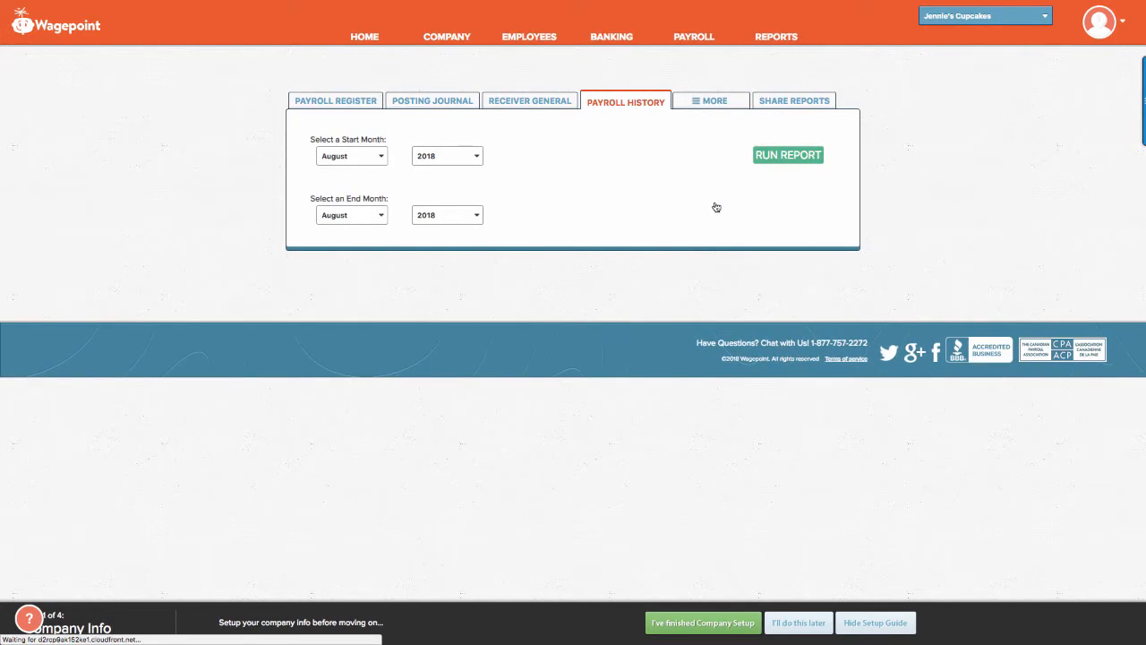
pyautogui.moveTo(663, 189)
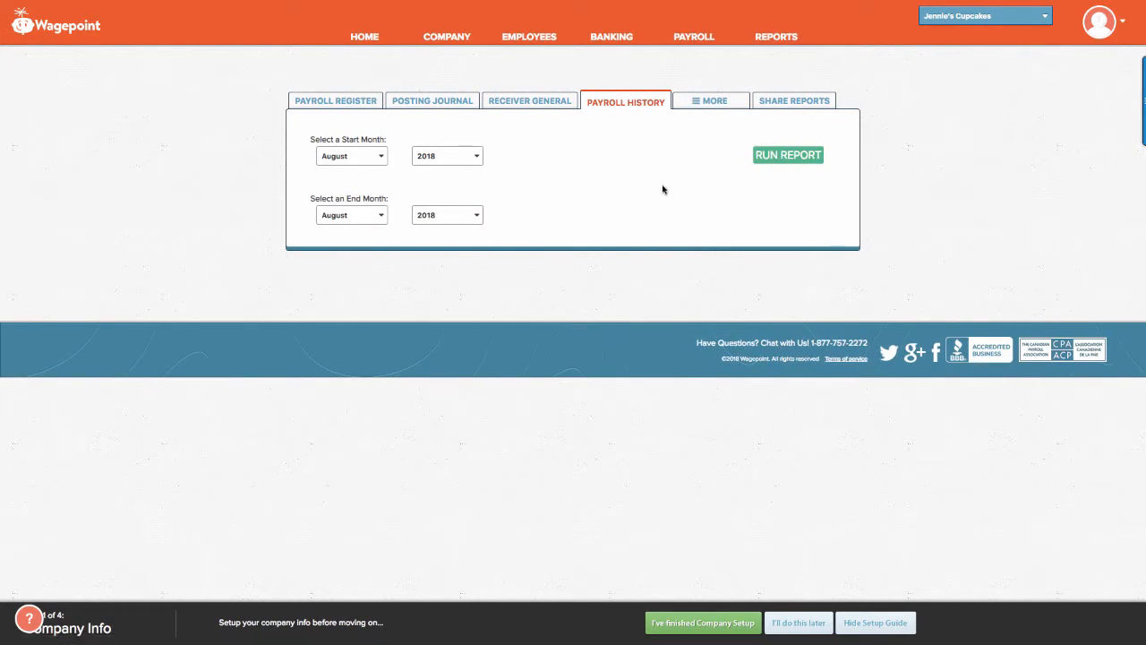
pyautogui.moveTo(508, 175)
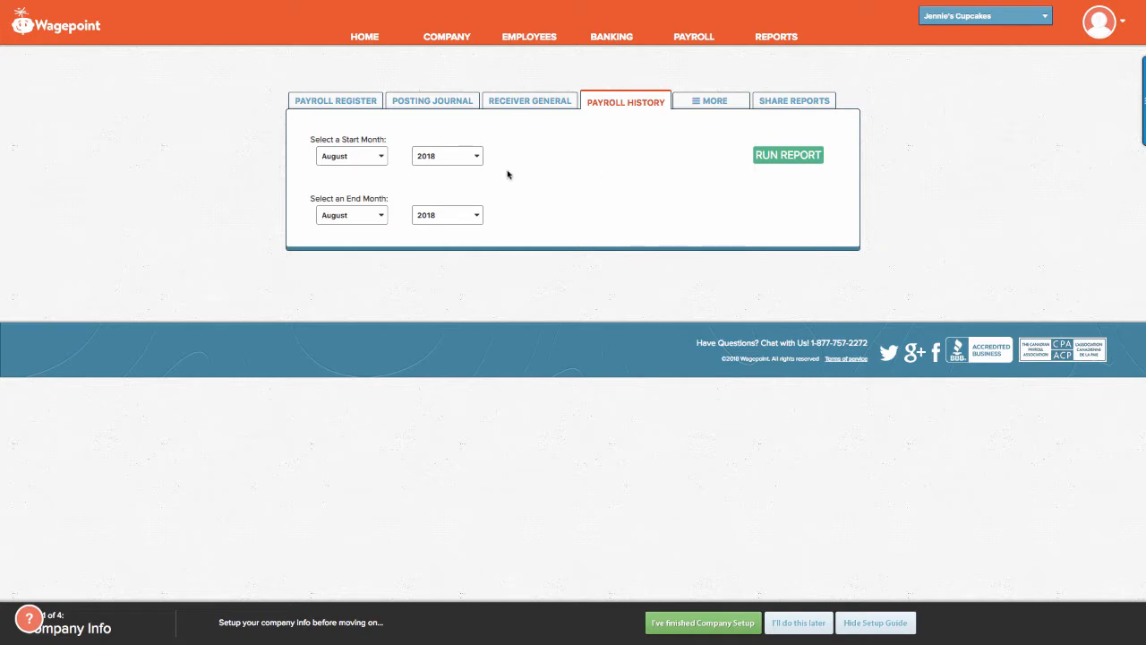
pyautogui.moveTo(744, 178)
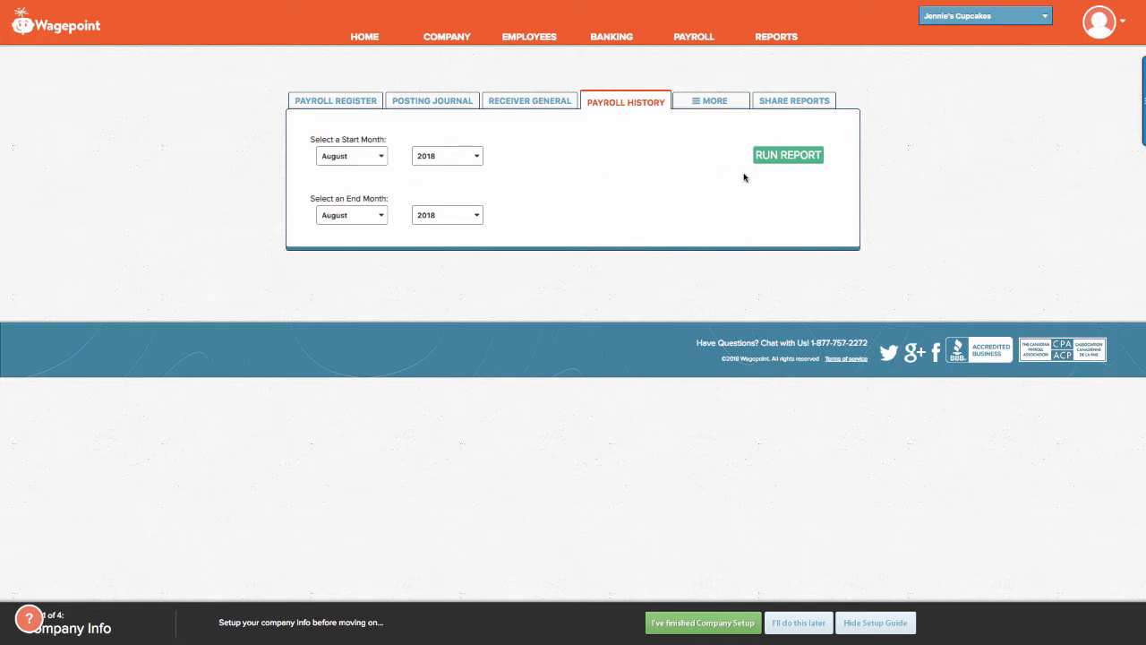
pyautogui.click(787, 154)
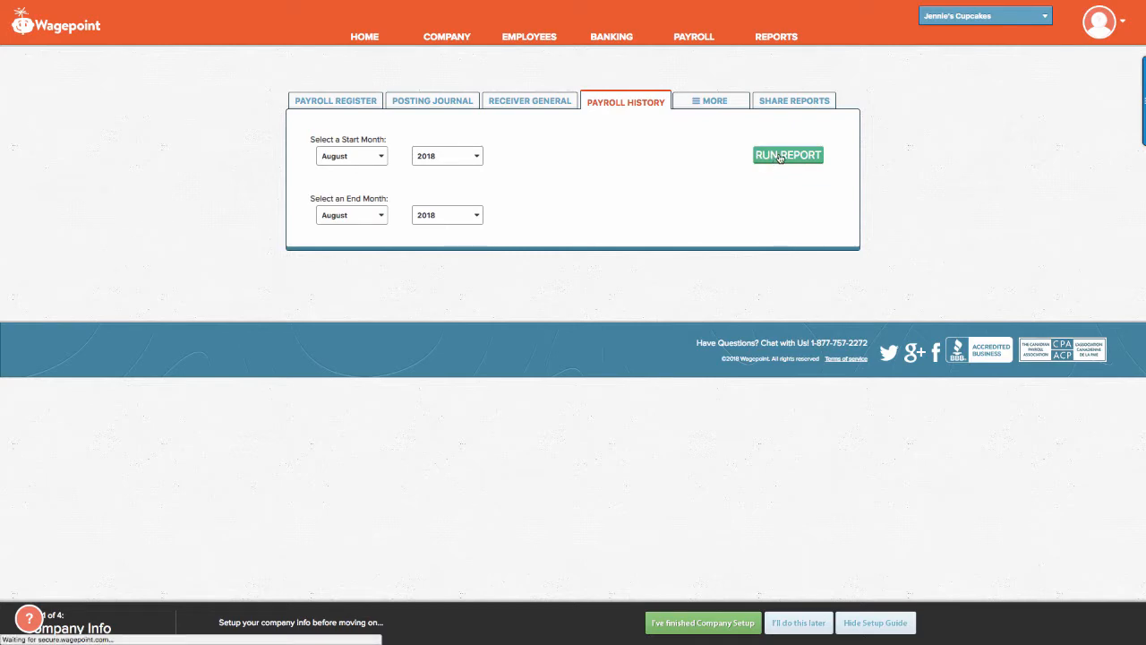
# Run the August 2018 Payroll History report showing net payroll of $1,165.00 and $764.60
pyautogui.click(788, 155)
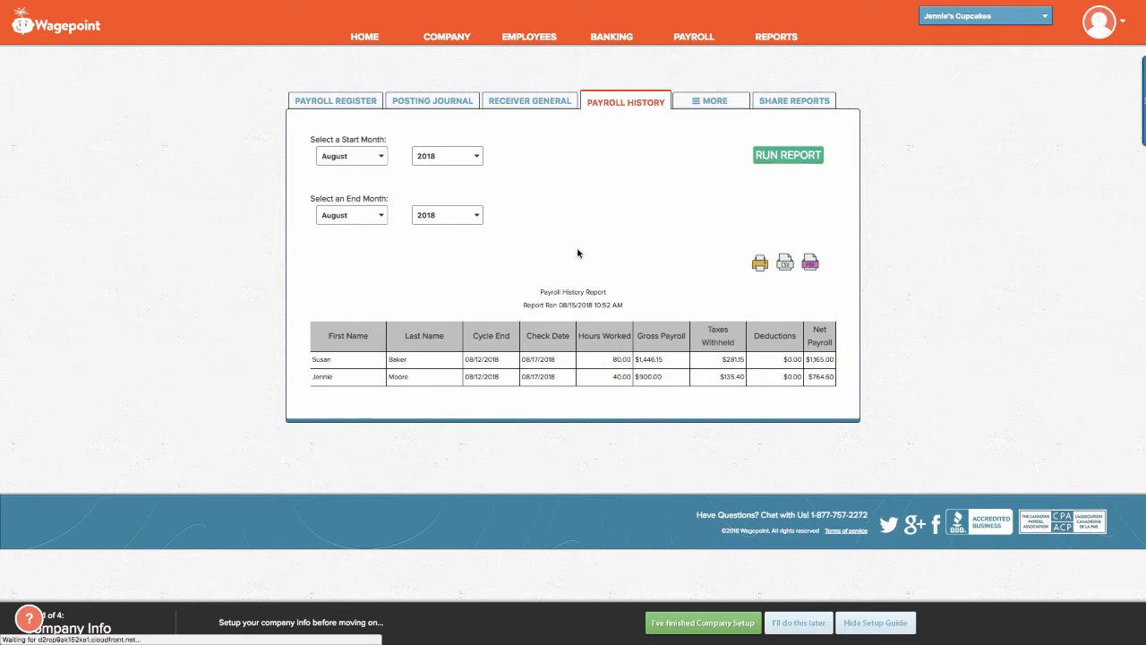
pyautogui.moveTo(356, 365)
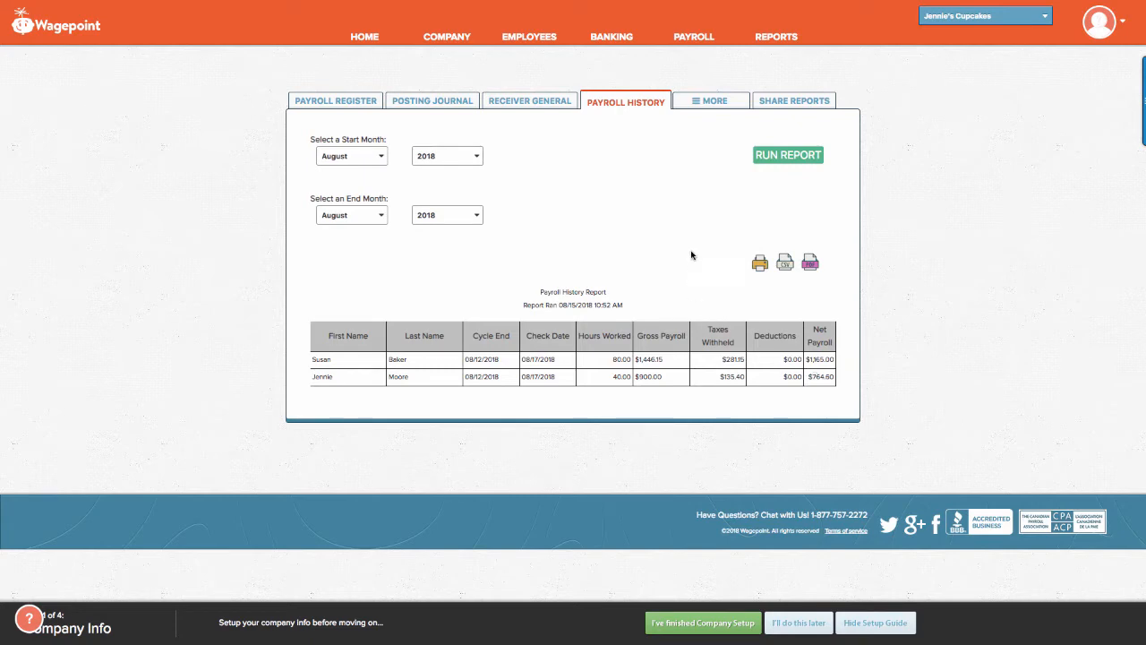
pyautogui.moveTo(719, 235)
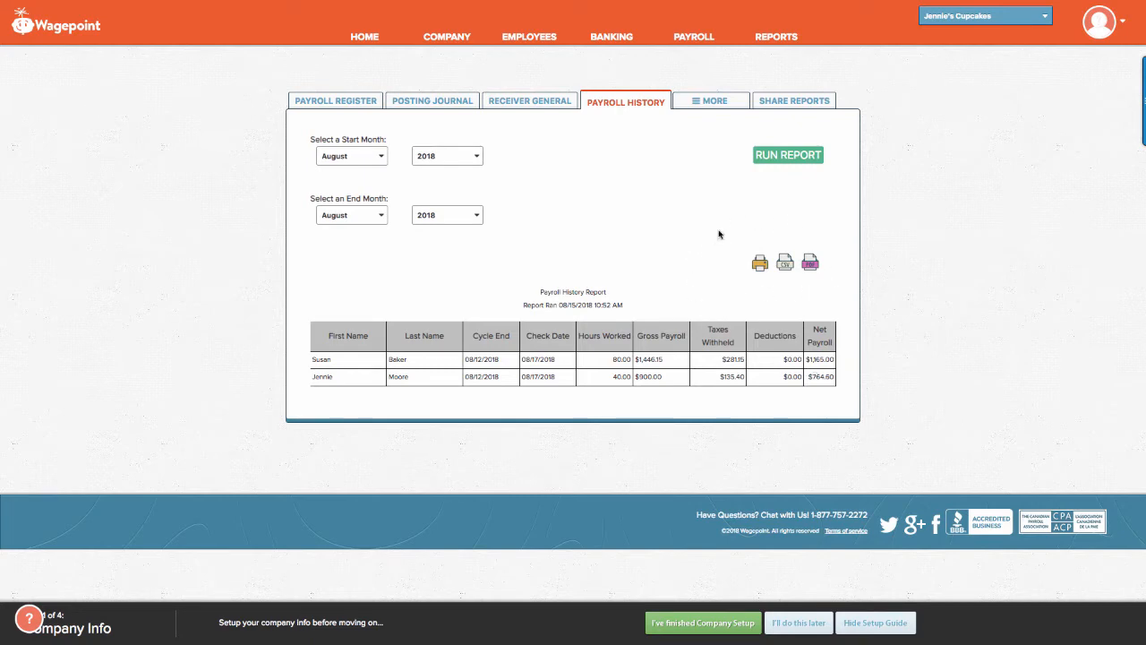
pyautogui.moveTo(761, 263)
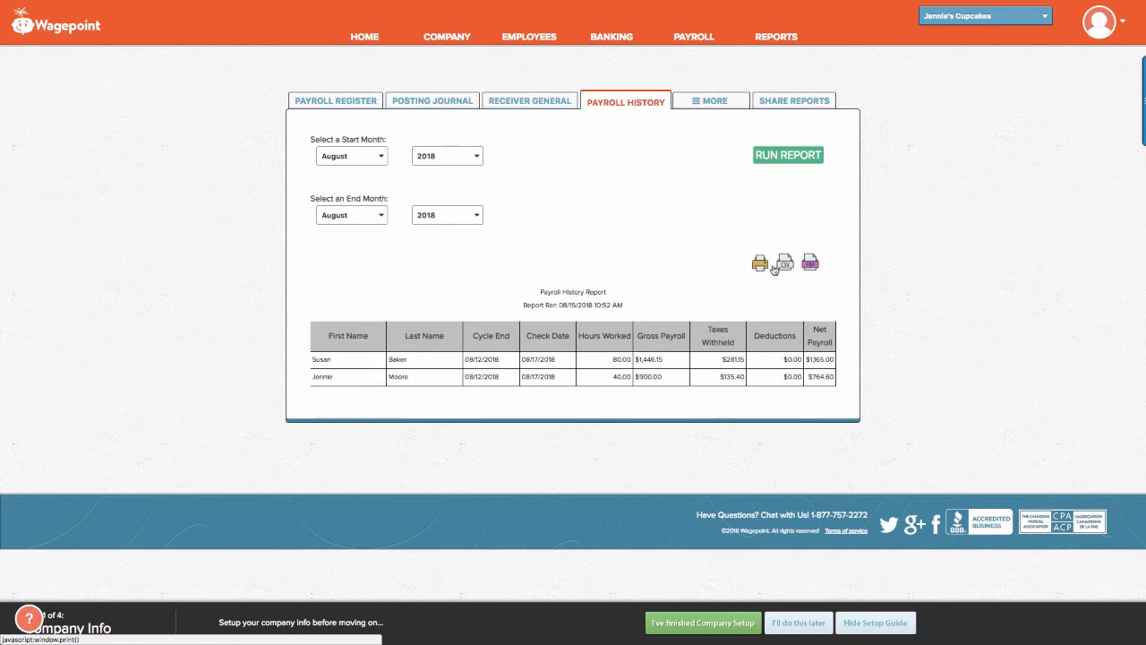